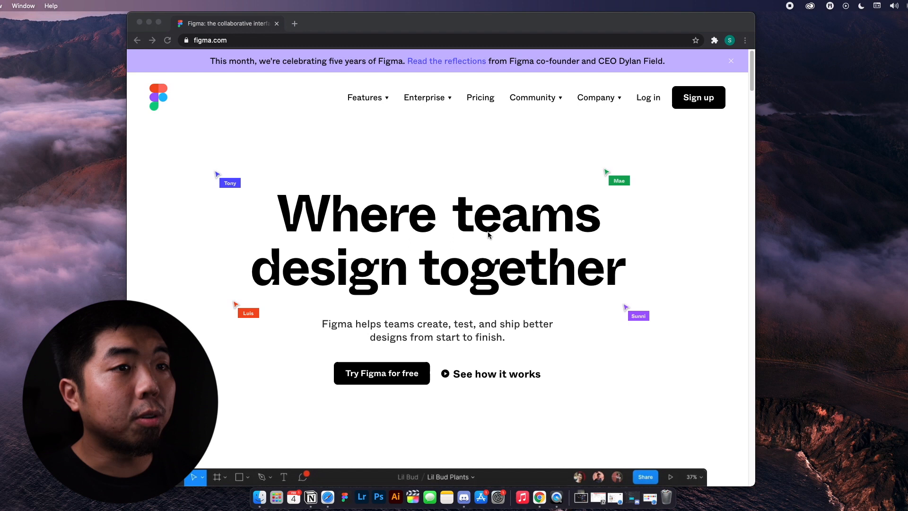
pyautogui.moveTo(429, 135)
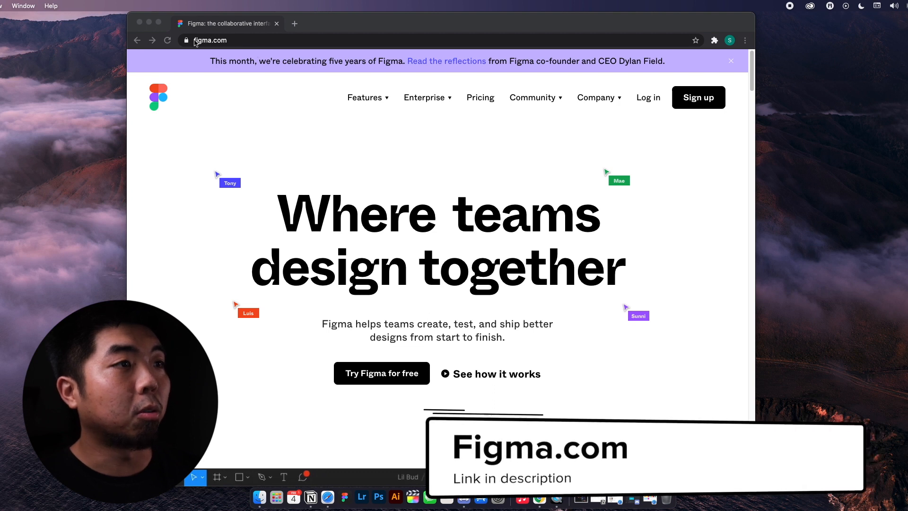
pyautogui.moveTo(283, 48)
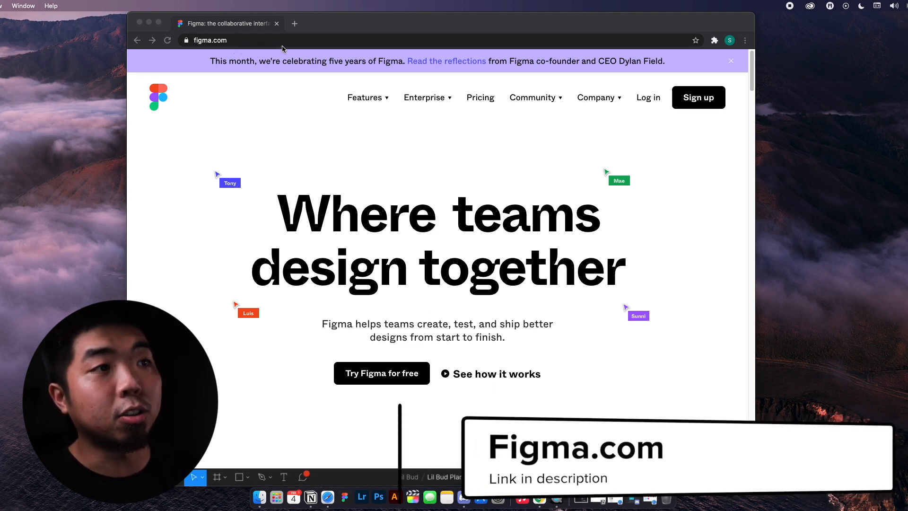
pyautogui.moveTo(402, 160)
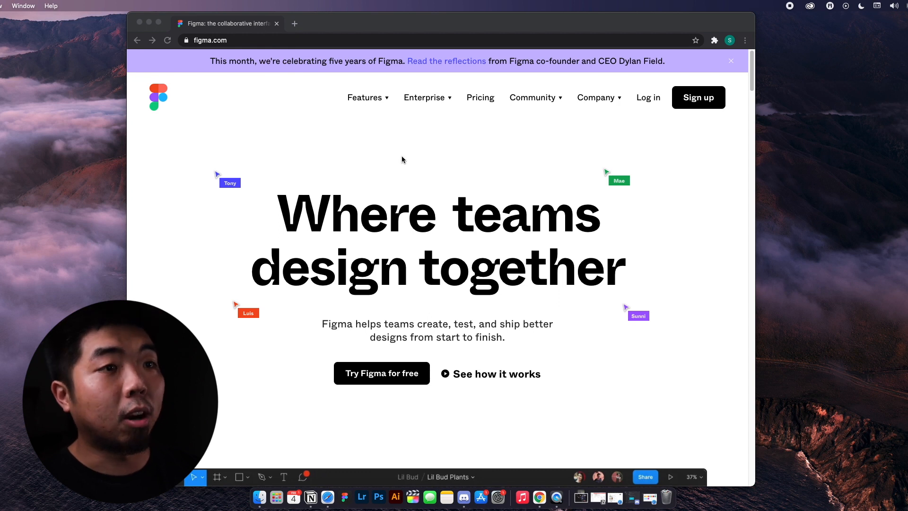
# - Browse the Figma website pages and navigation before heading to Downloads
pyautogui.scroll(3)
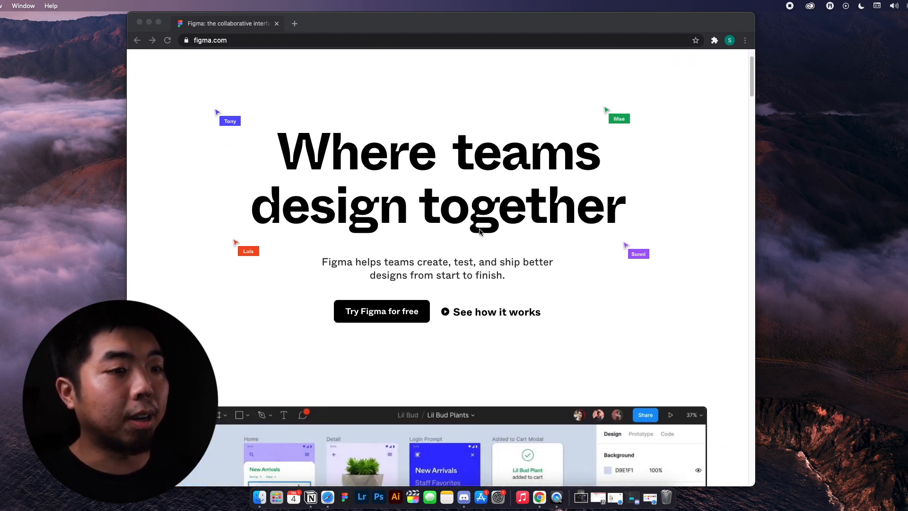
pyautogui.scroll(-3)
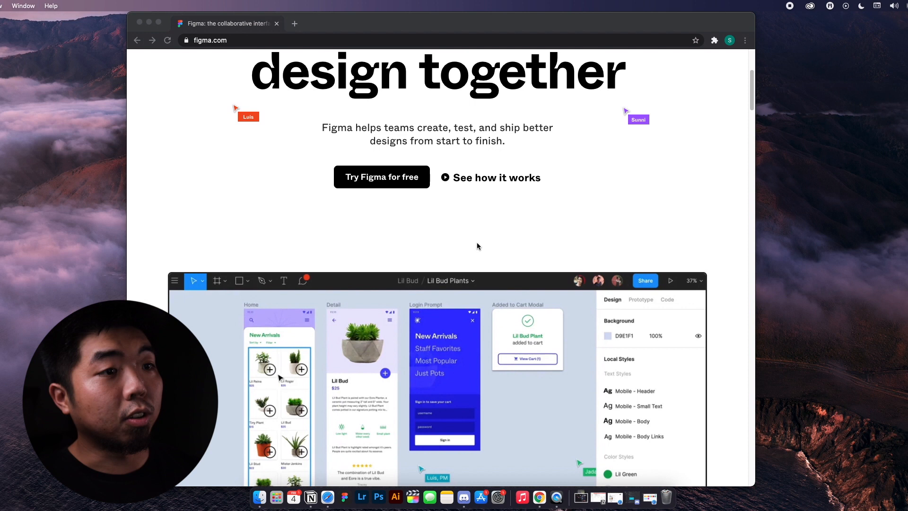
pyautogui.moveTo(402, 202)
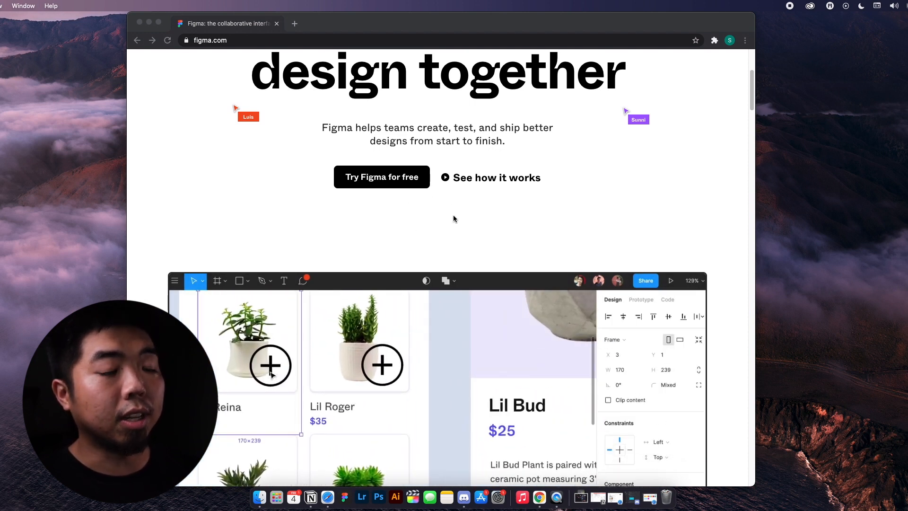
pyautogui.click(269, 365)
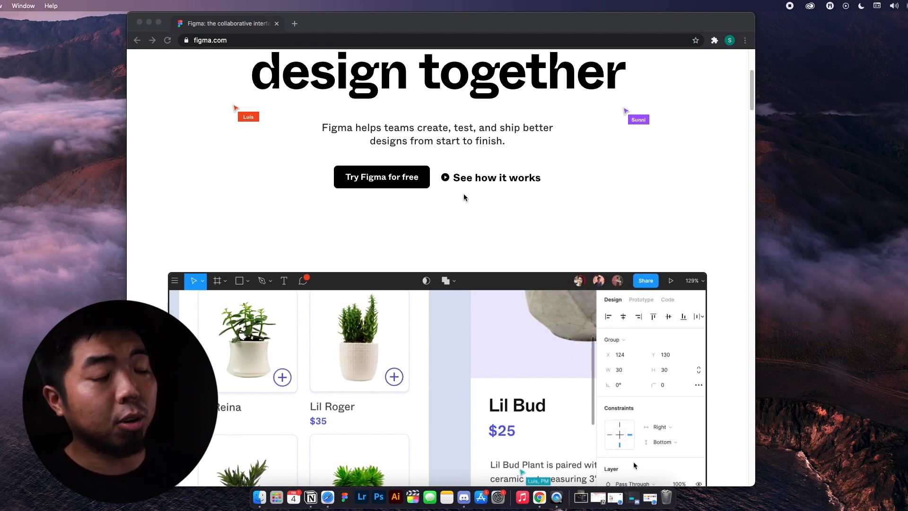
pyautogui.click(303, 280)
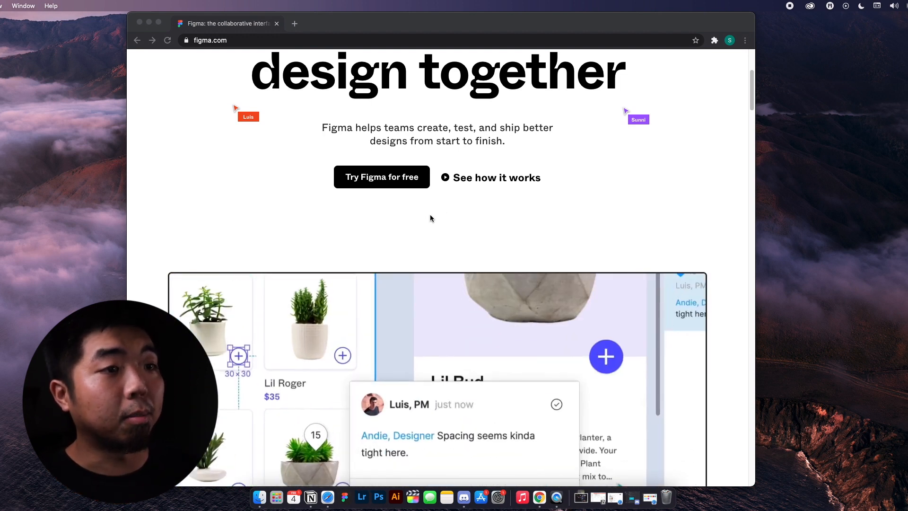
pyautogui.scroll(3)
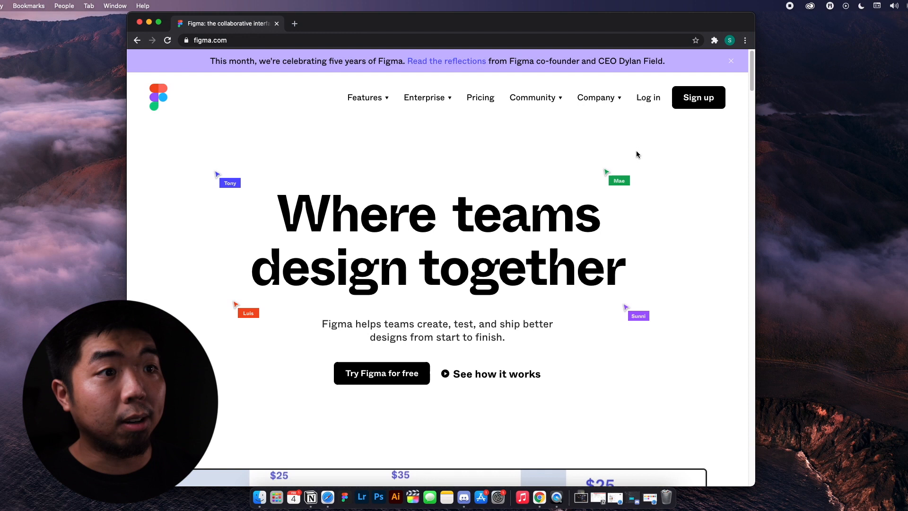
pyautogui.moveTo(630, 145)
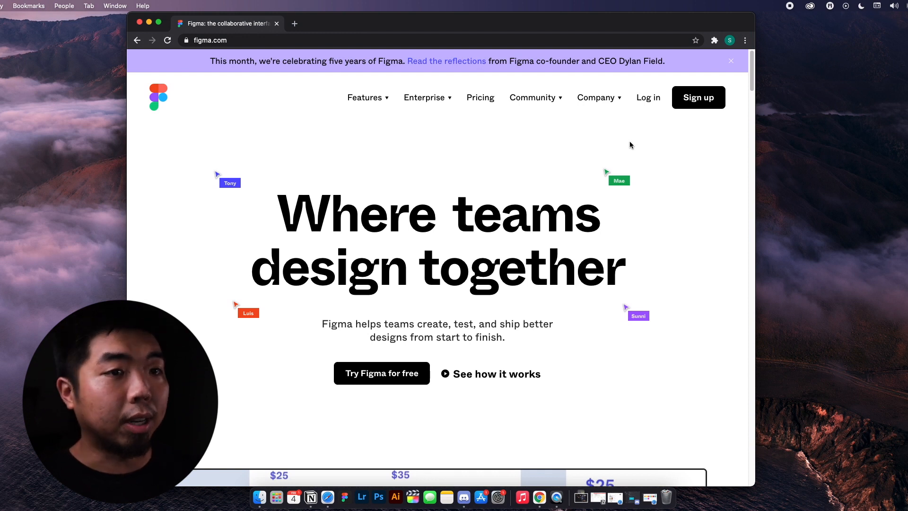
pyautogui.moveTo(618, 162)
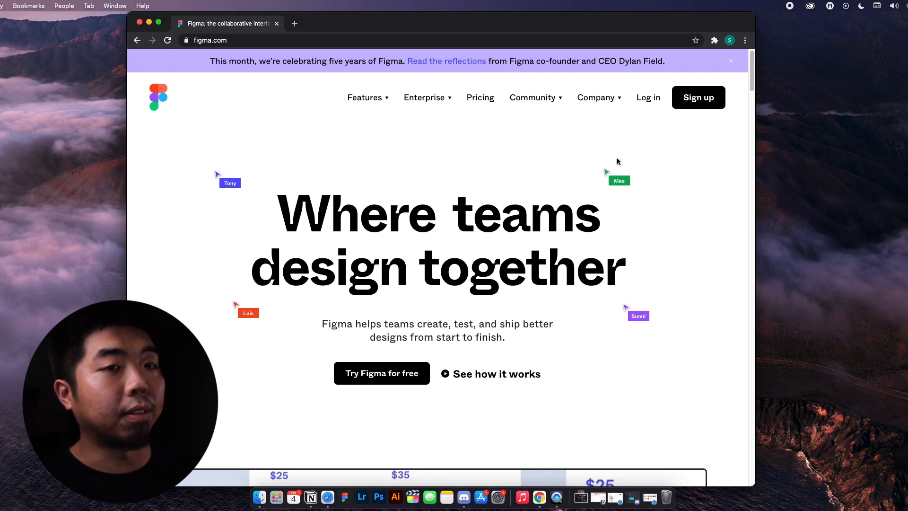
pyautogui.moveTo(603, 154)
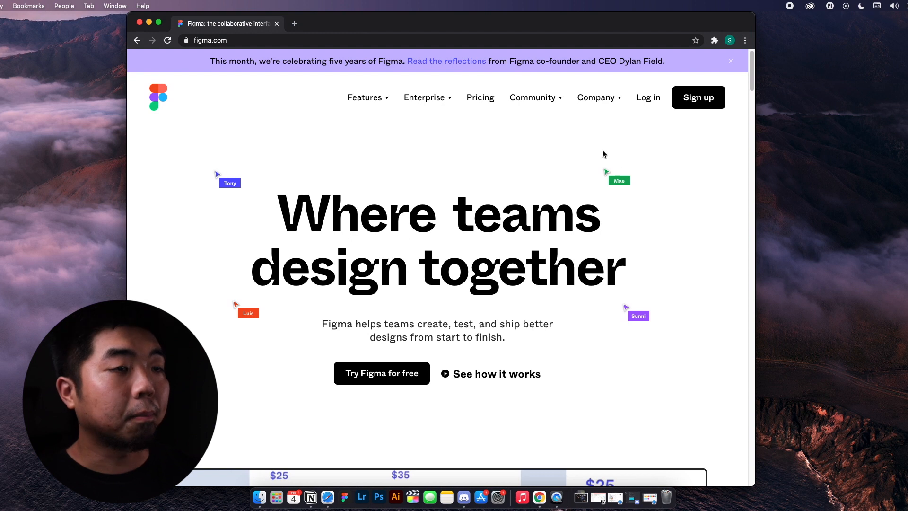
pyautogui.click(424, 97)
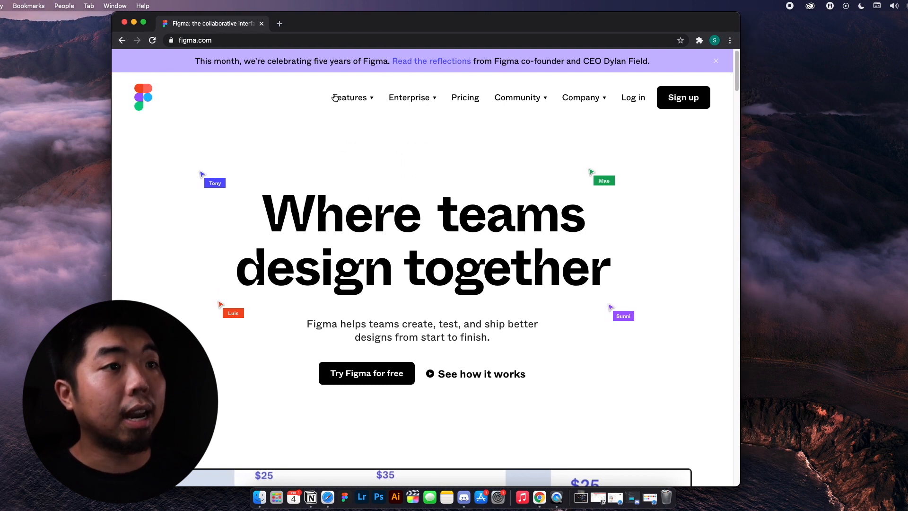
pyautogui.moveTo(476, 154)
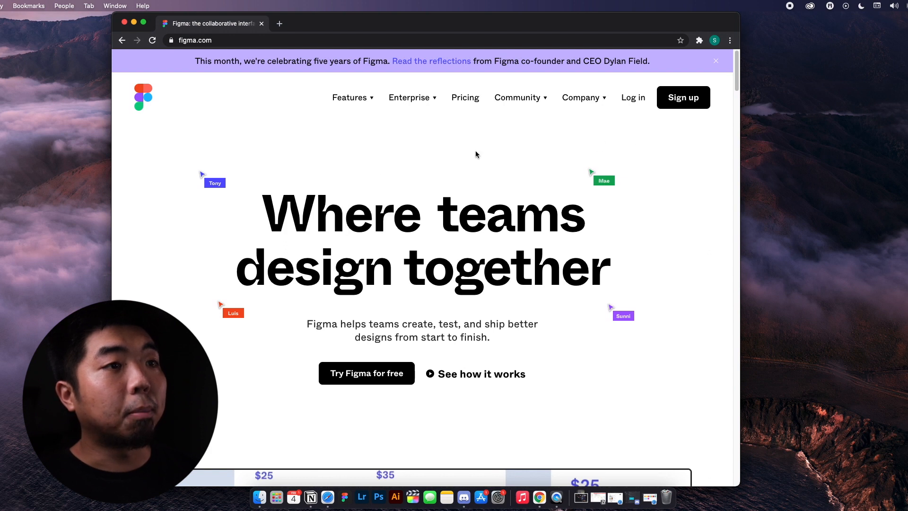
# - Go to the Figma Downloads page via the Features menu
pyautogui.click(350, 97)
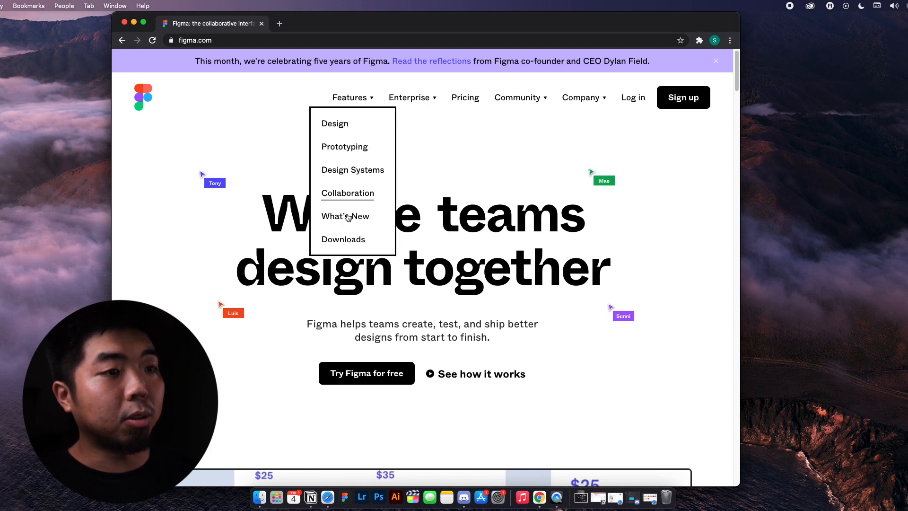
pyautogui.click(343, 239)
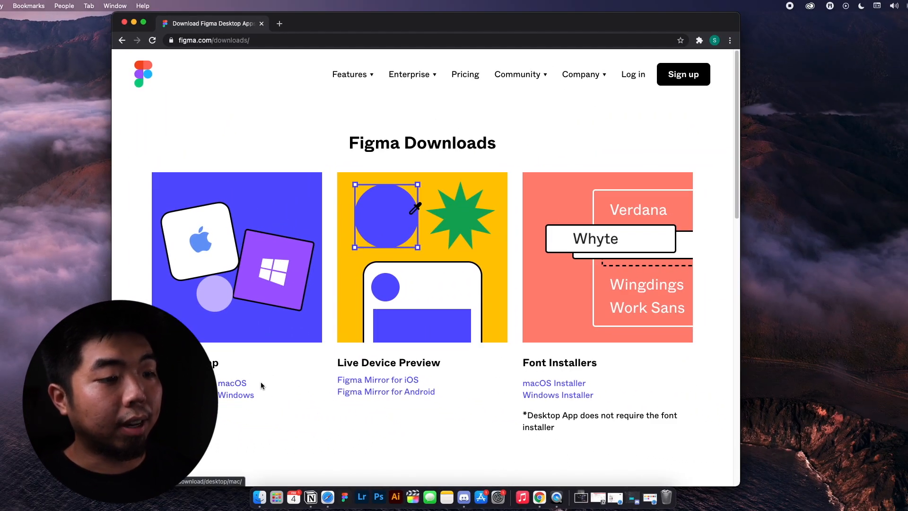
pyautogui.moveTo(346, 480)
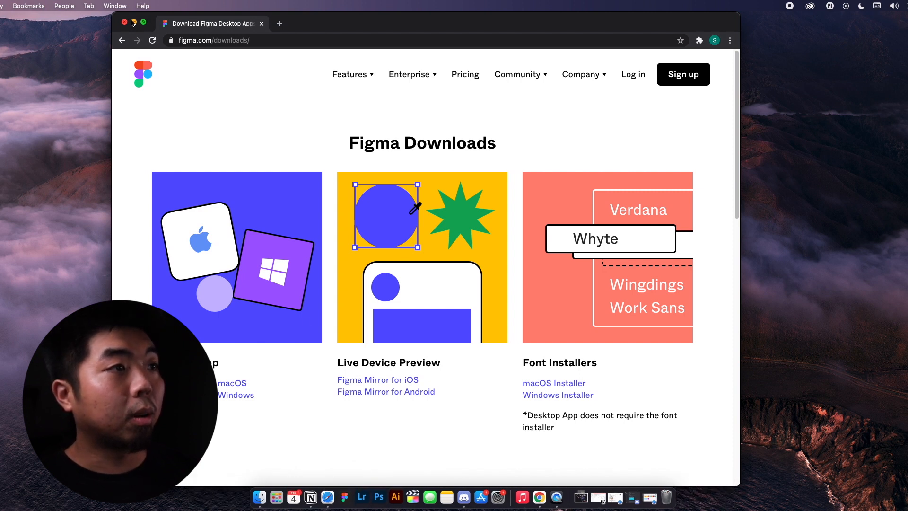
# - Close the Chrome window showing the Figma Downloads page
pyautogui.click(123, 23)
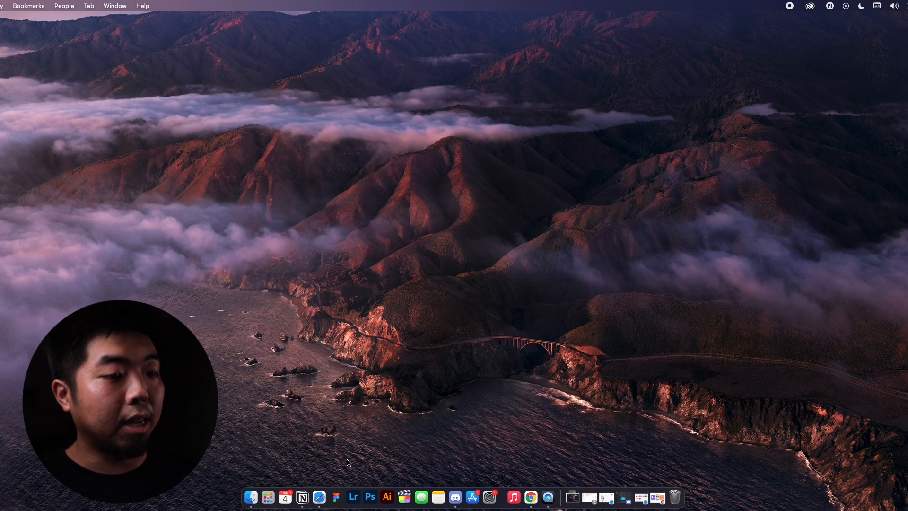
pyautogui.moveTo(344, 277)
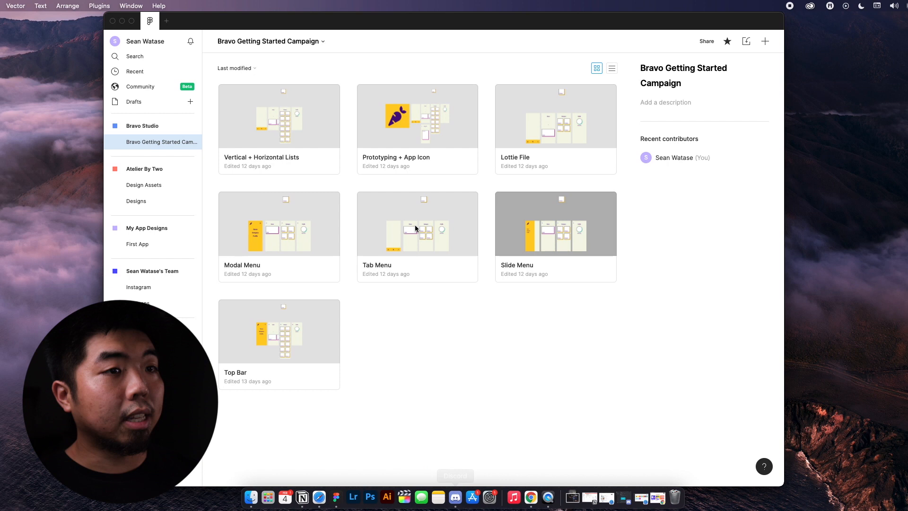
pyautogui.moveTo(365, 187)
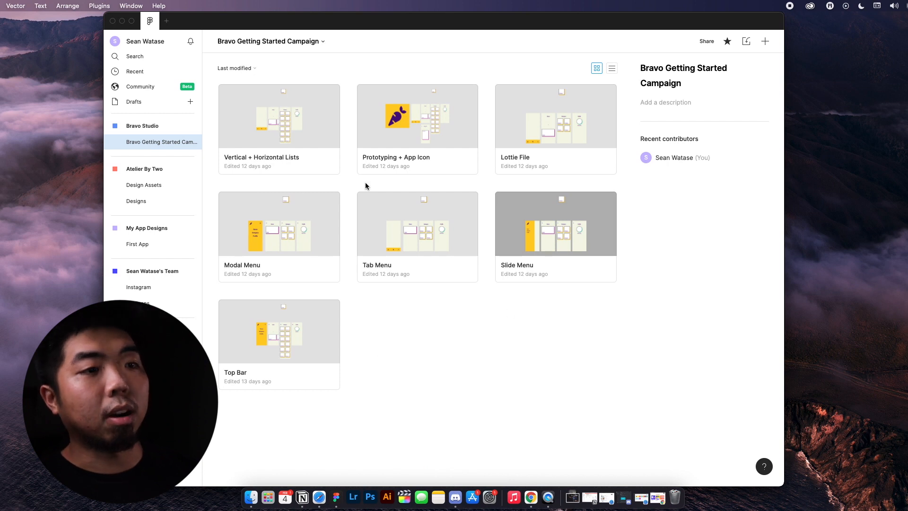
pyautogui.moveTo(502, 346)
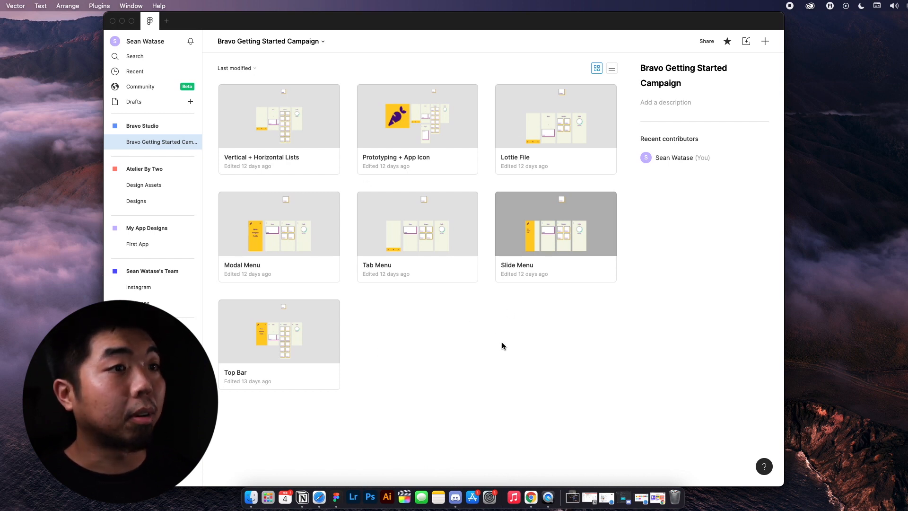
pyautogui.moveTo(226, 211)
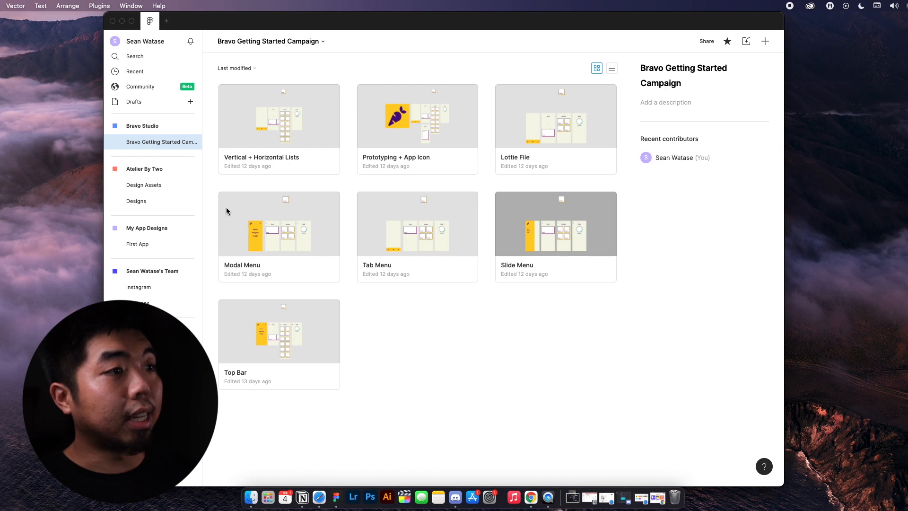
pyautogui.moveTo(153, 56)
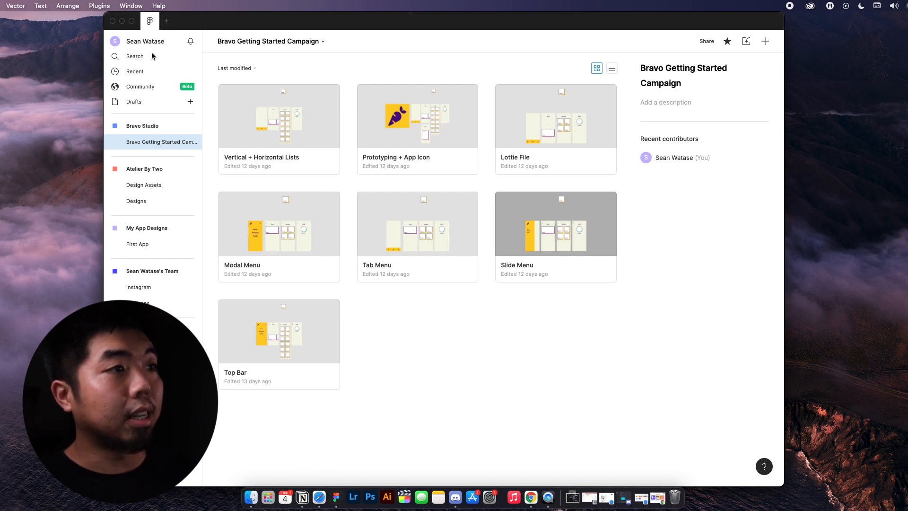
pyautogui.moveTo(133, 74)
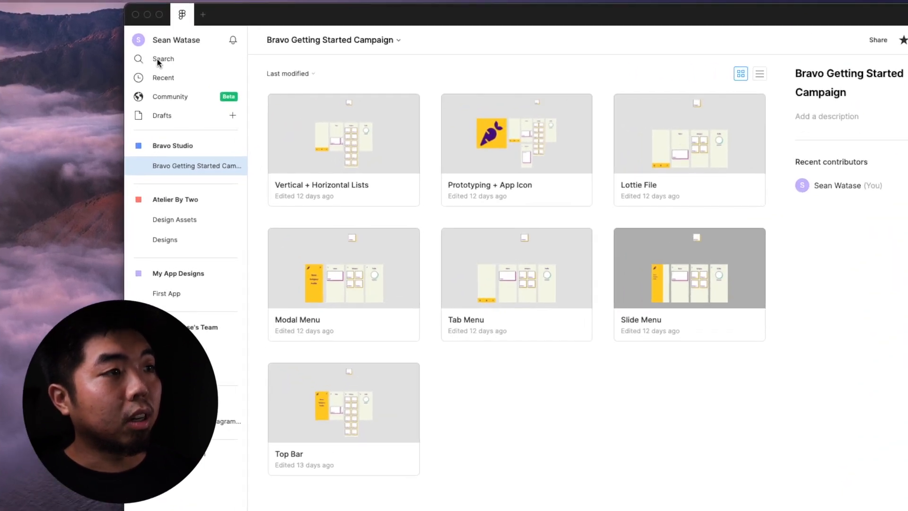
pyautogui.click(164, 59)
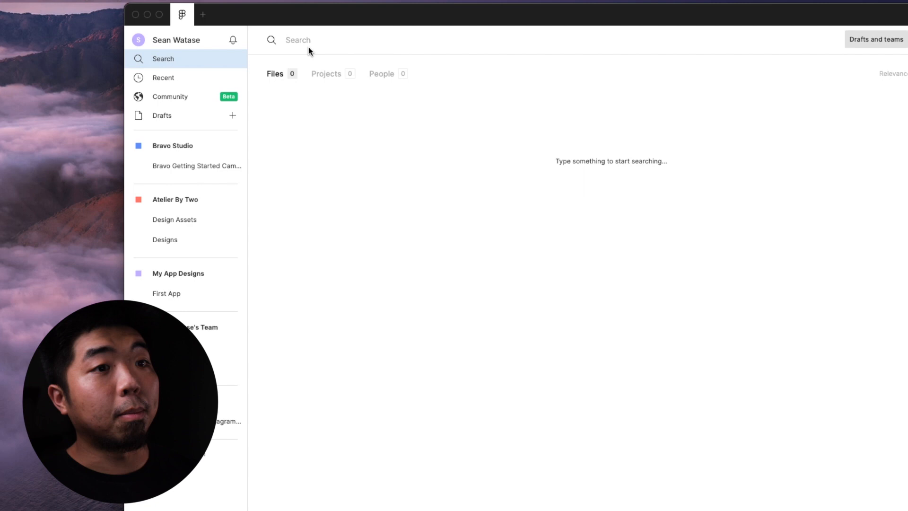
pyautogui.moveTo(187, 83)
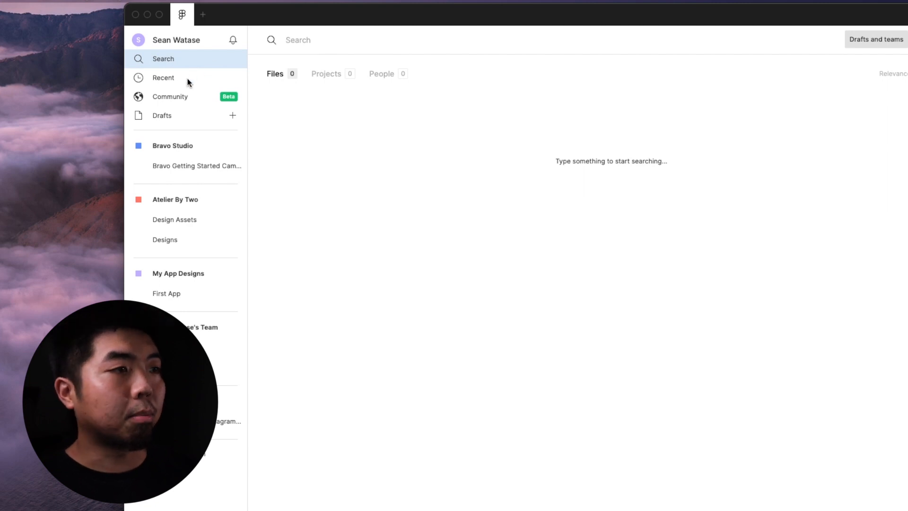
pyautogui.click(169, 97)
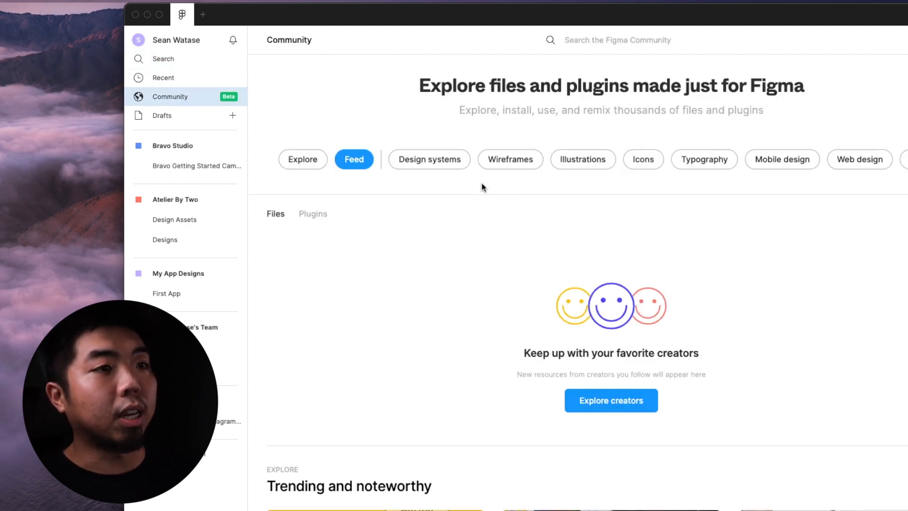
pyautogui.scroll(-3)
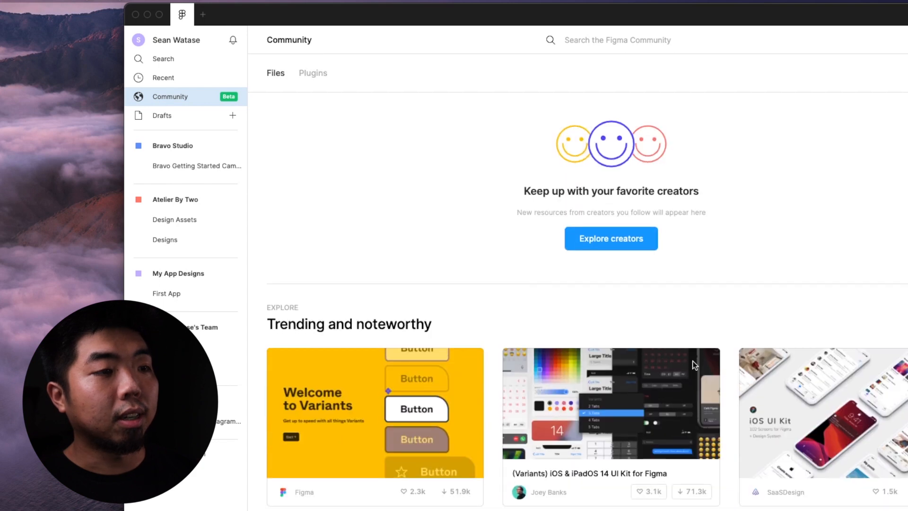
pyautogui.scroll(-3)
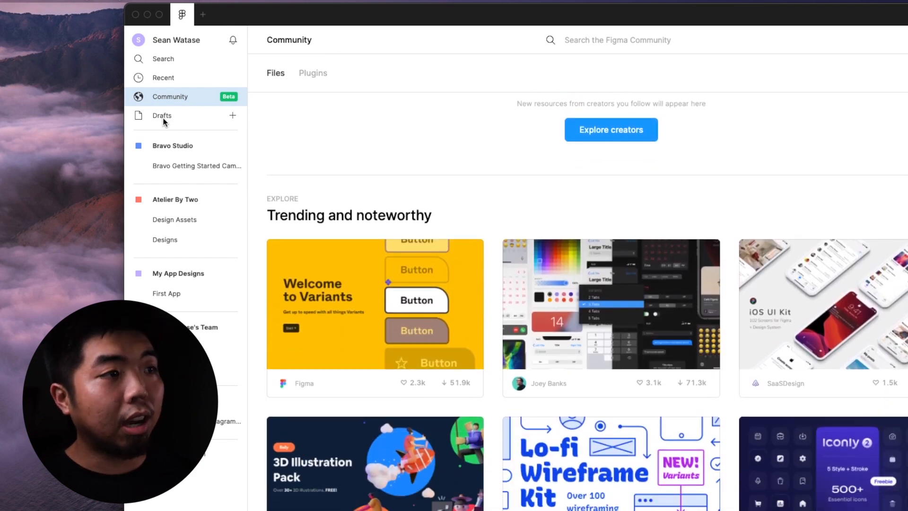
pyautogui.moveTo(314, 156)
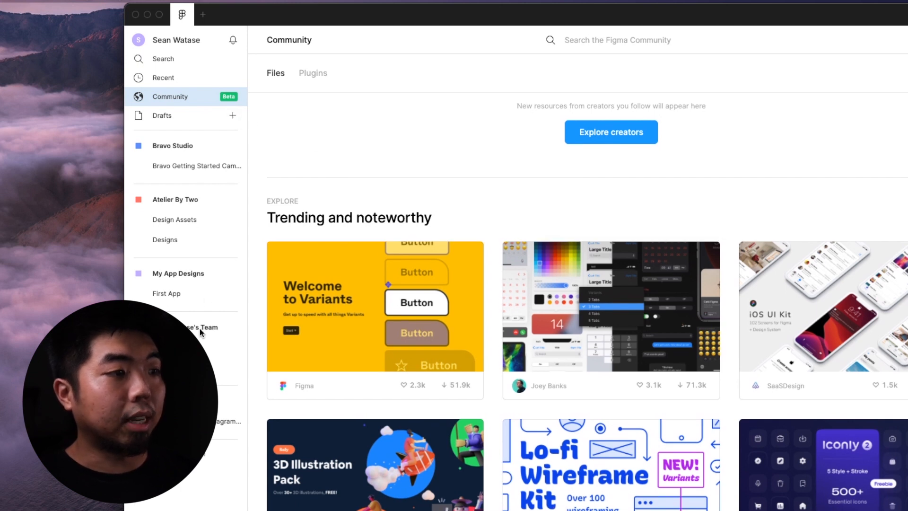
pyautogui.click(197, 165)
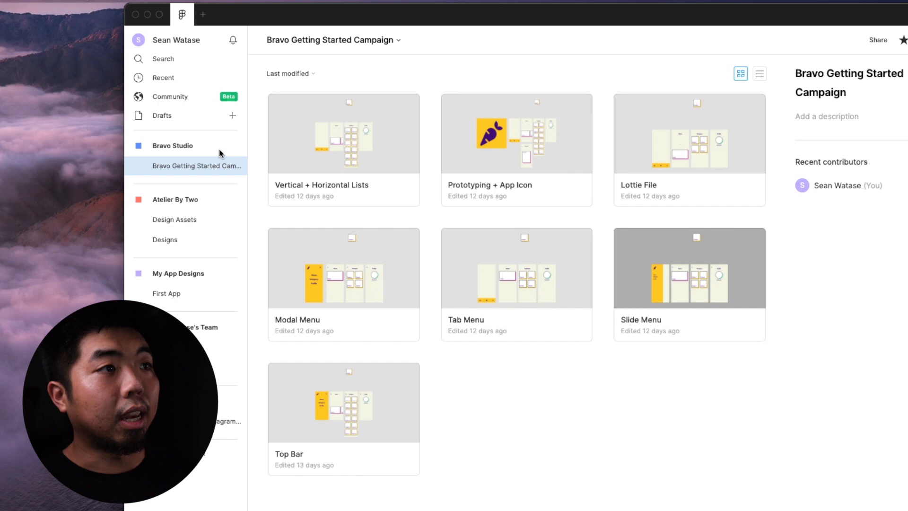
pyautogui.moveTo(237, 10)
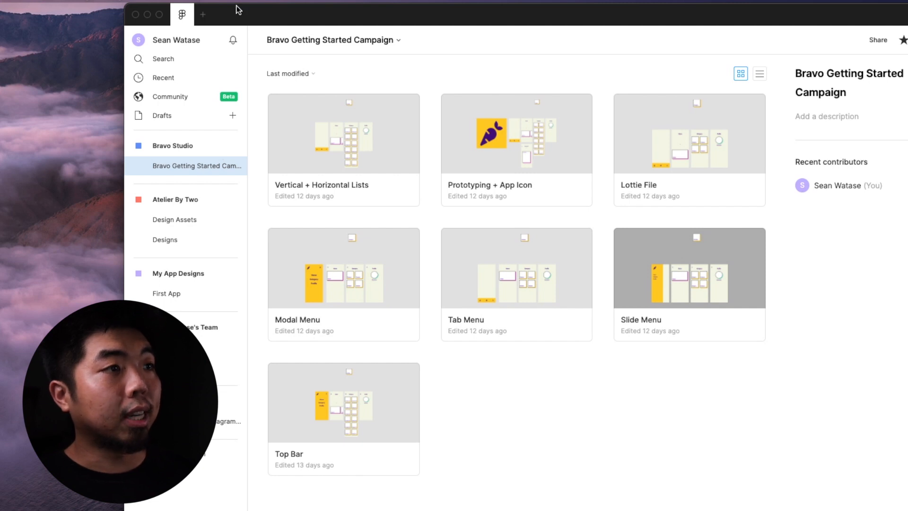
pyautogui.moveTo(233, 21)
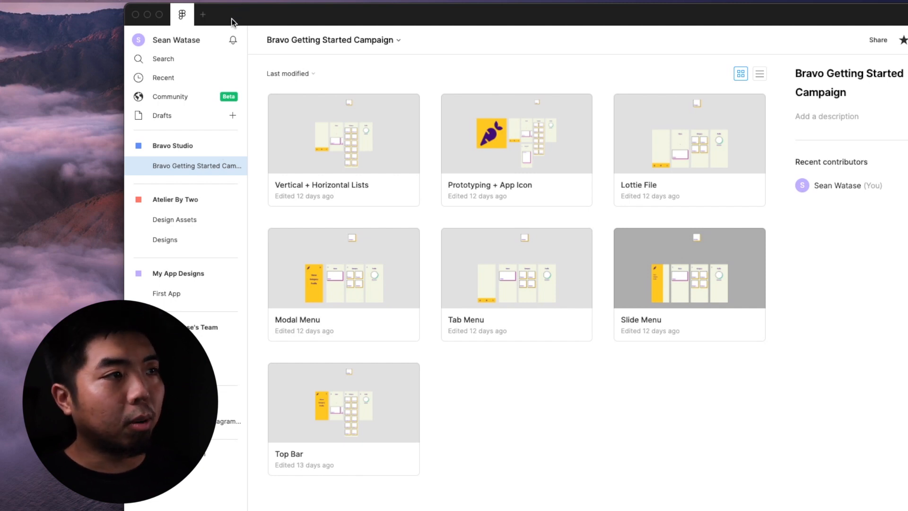
pyautogui.moveTo(202, 17)
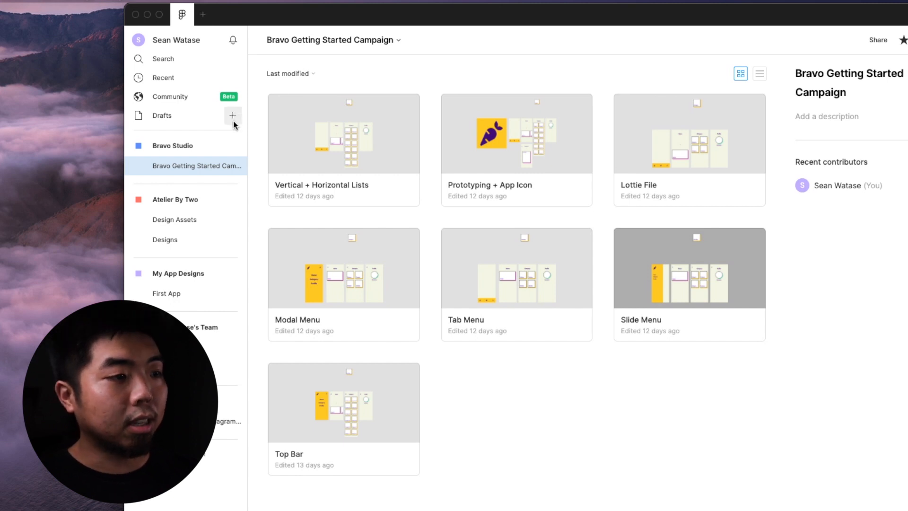
pyautogui.moveTo(202, 17)
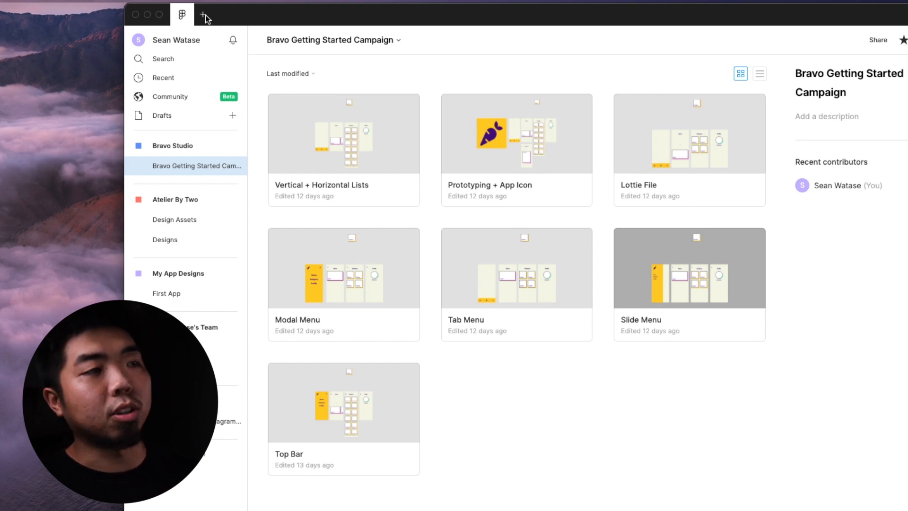
# - Create a new blank untitled design file in Drafts
pyautogui.click(205, 14)
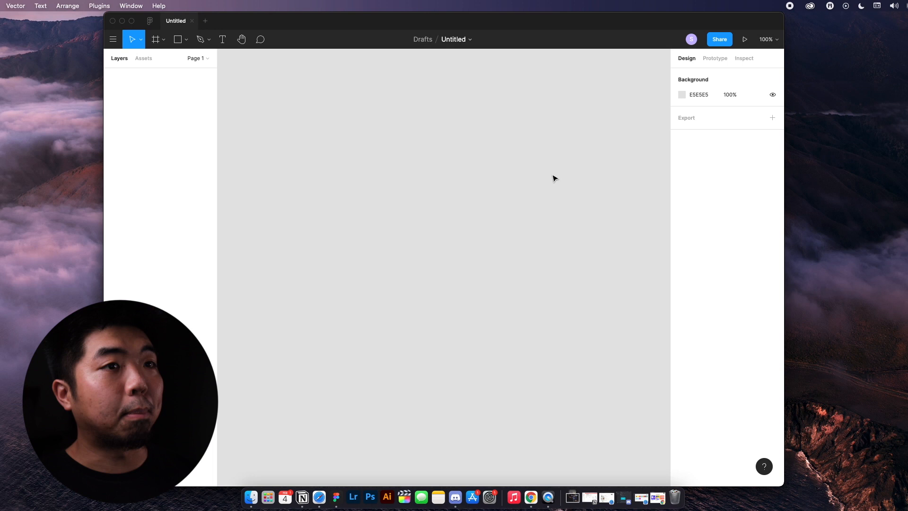
pyautogui.moveTo(318, 172)
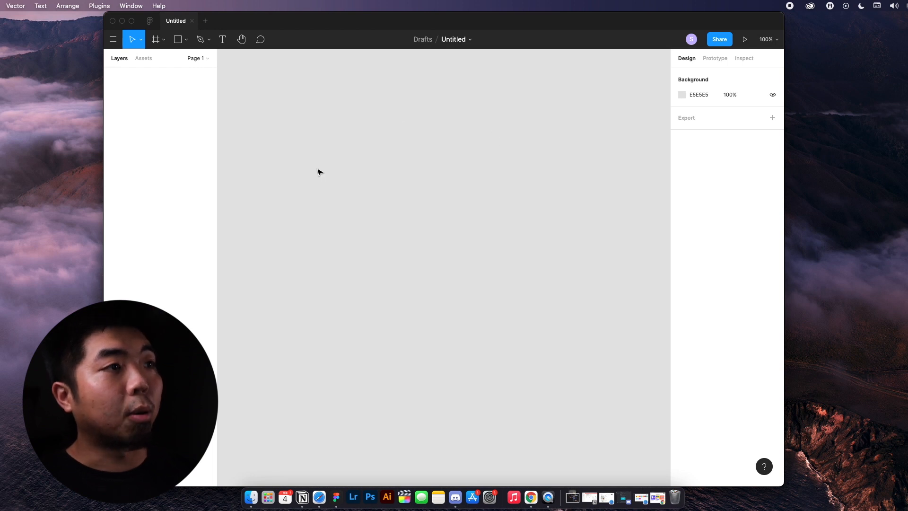
pyautogui.moveTo(254, 55)
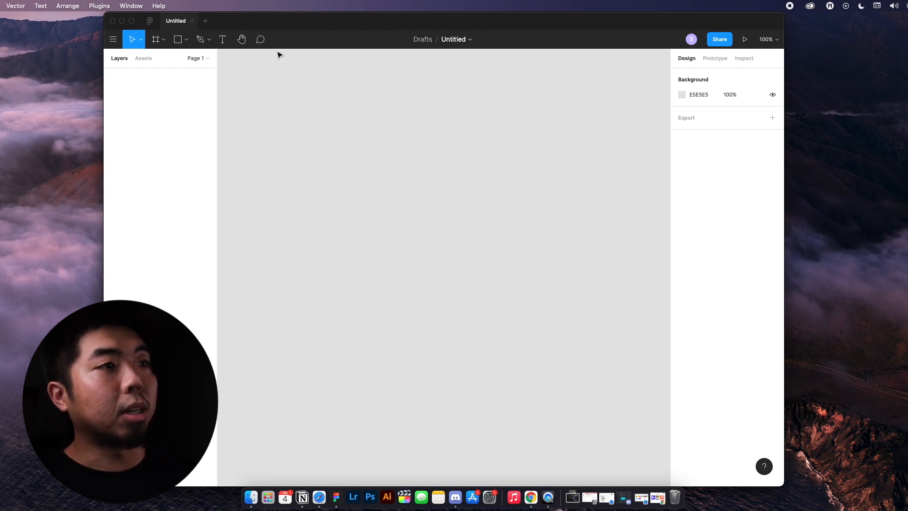
pyautogui.moveTo(260, 39)
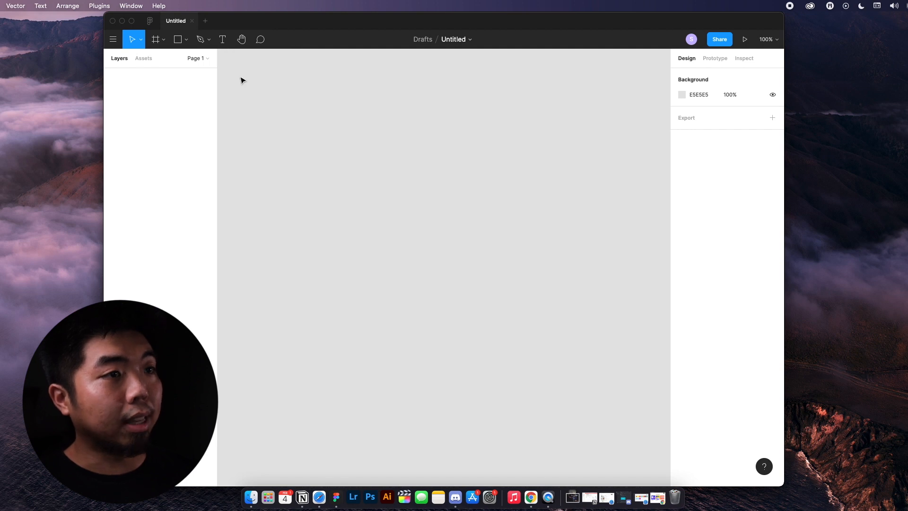
pyautogui.moveTo(281, 87)
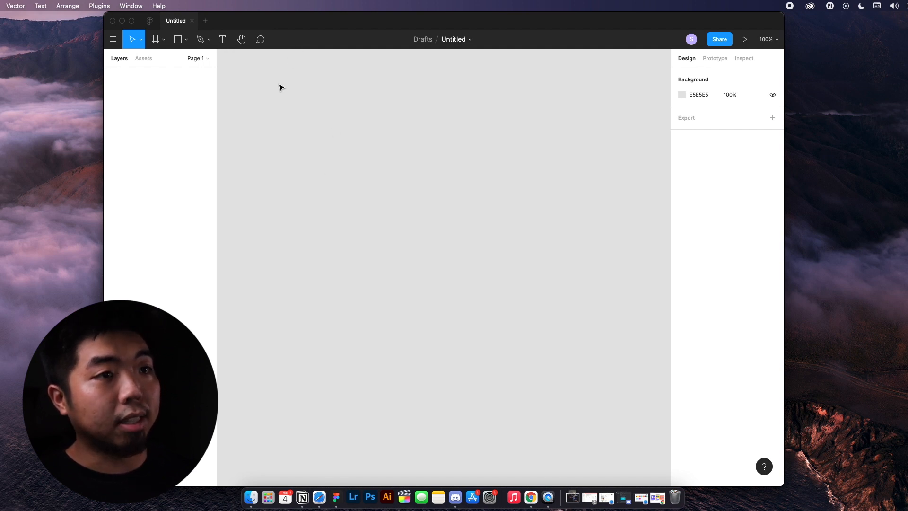
pyautogui.moveTo(306, 224)
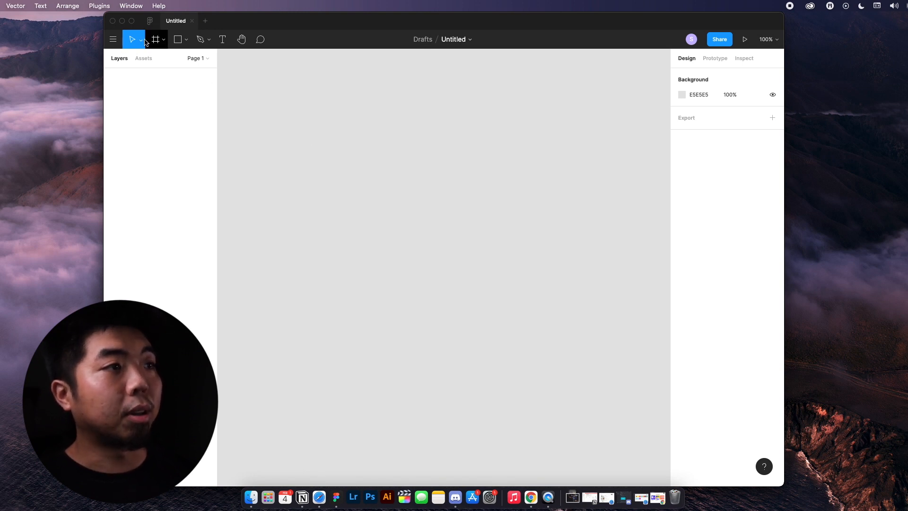
pyautogui.moveTo(132, 39)
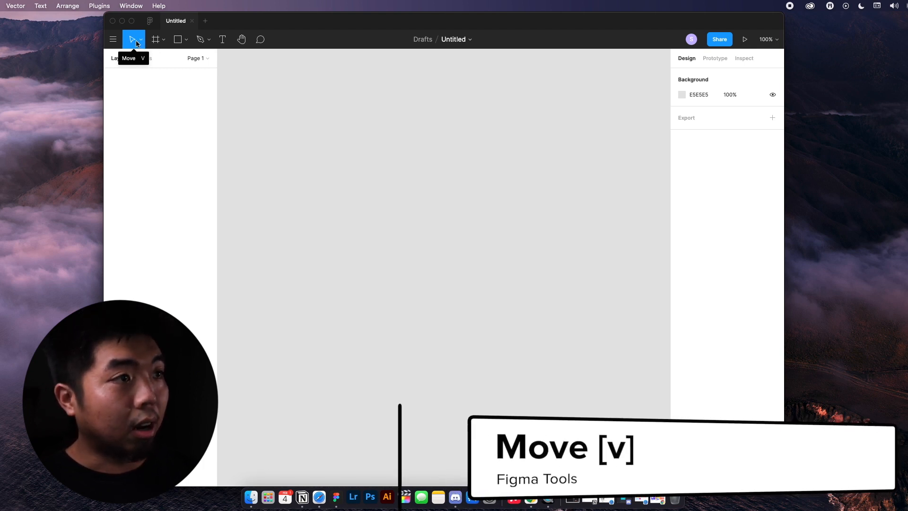
pyautogui.moveTo(155, 40)
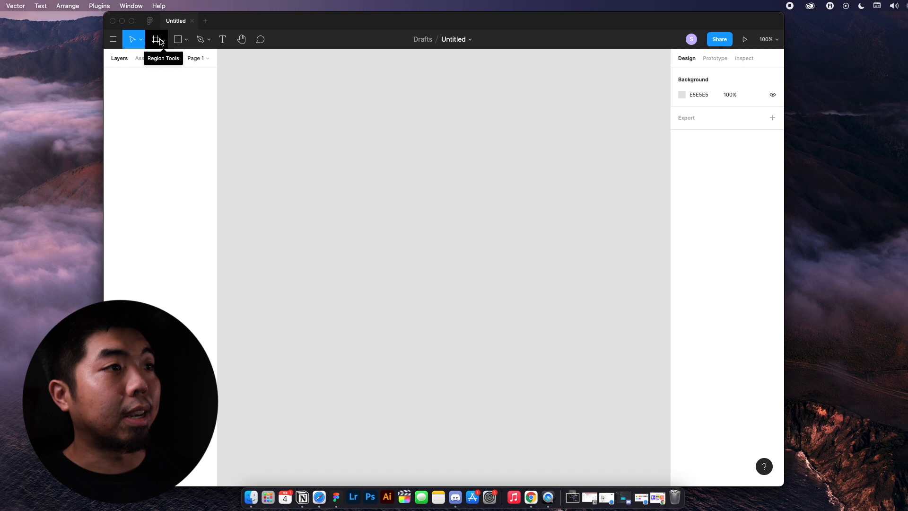
# - Choose the Frame tool and expand the Phone size presets, collapsing Social media
pyautogui.click(162, 39)
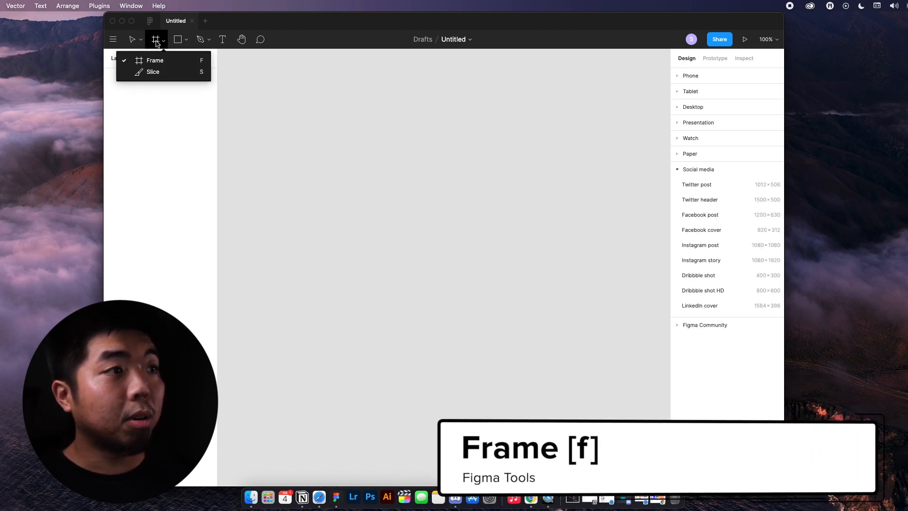
pyautogui.moveTo(154, 61)
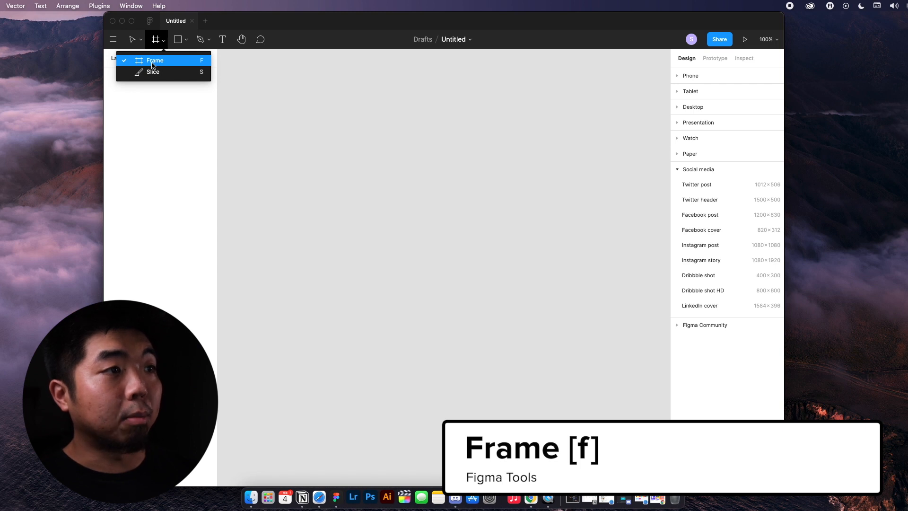
pyautogui.moveTo(153, 72)
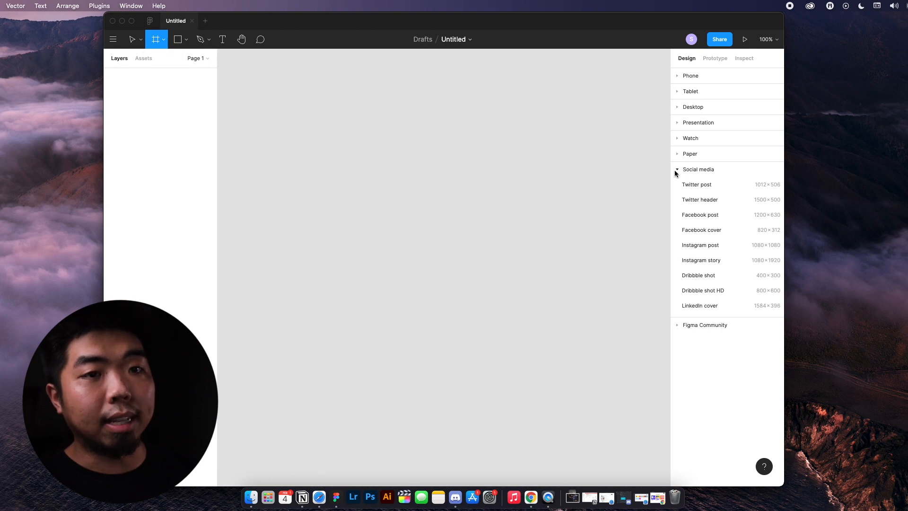
pyautogui.click(698, 169)
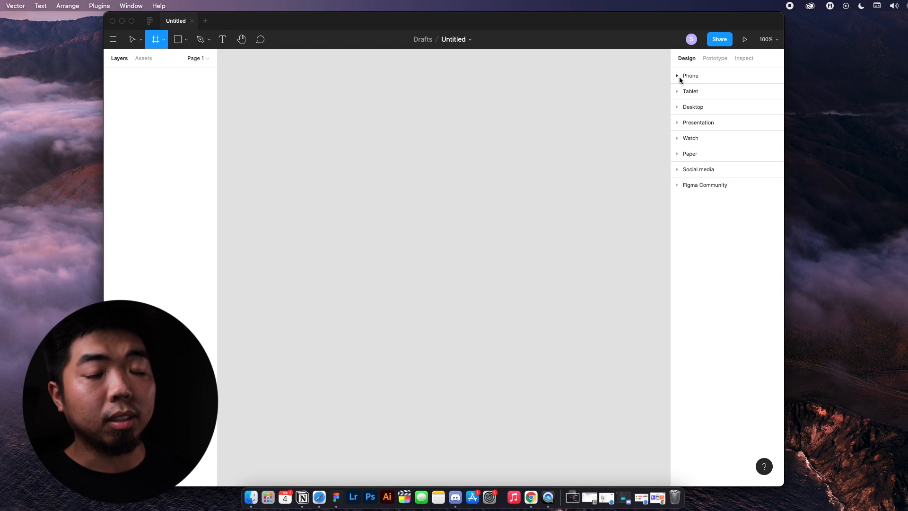
pyautogui.moveTo(679, 107)
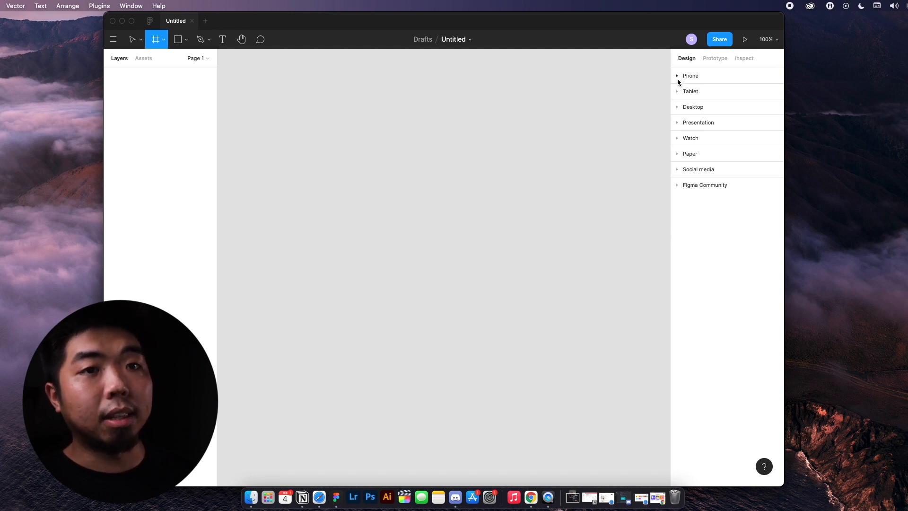
pyautogui.click(690, 76)
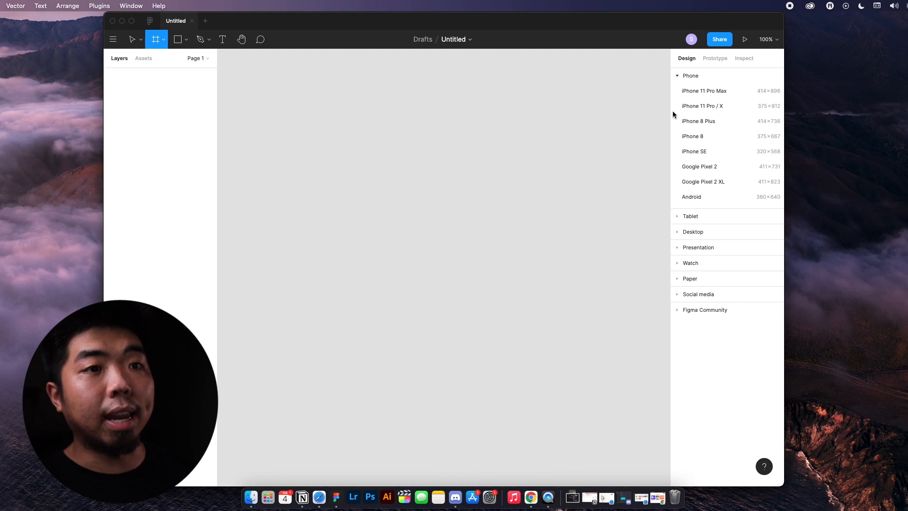
pyautogui.moveTo(704, 117)
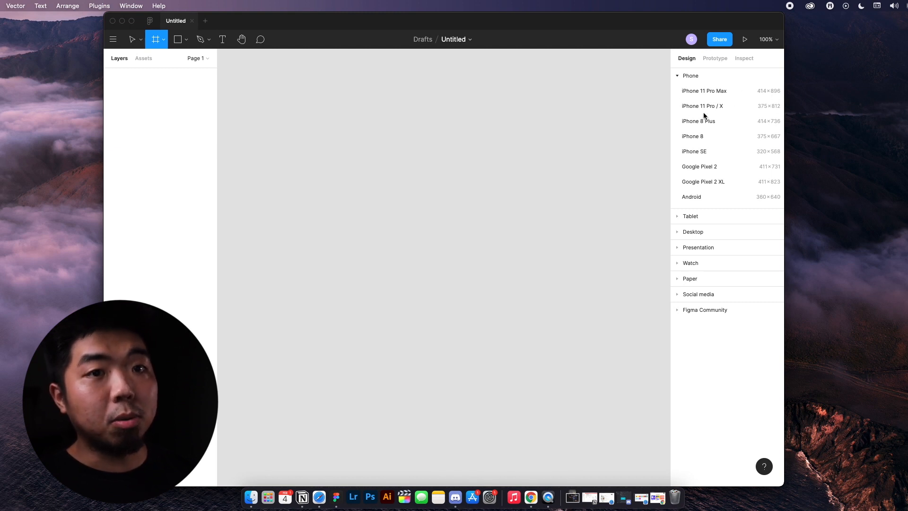
pyautogui.moveTo(695, 177)
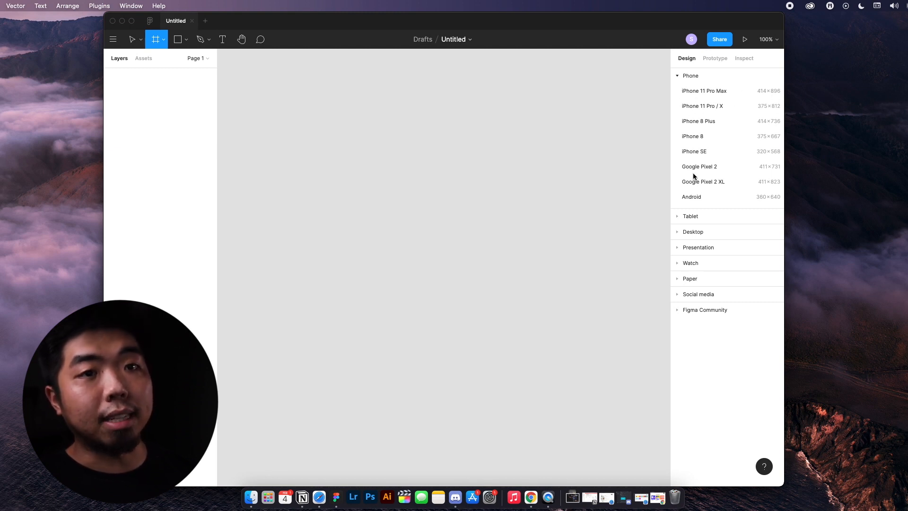
pyautogui.moveTo(587, 109)
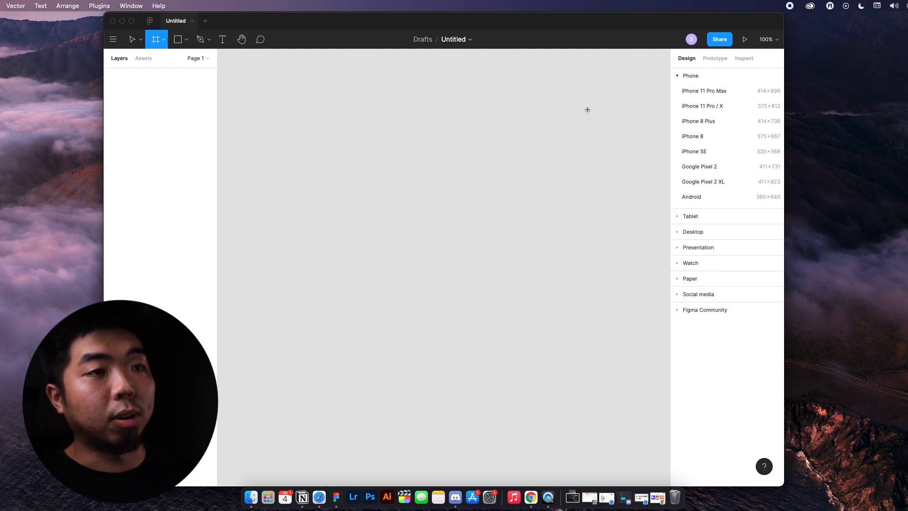
pyautogui.moveTo(666, 84)
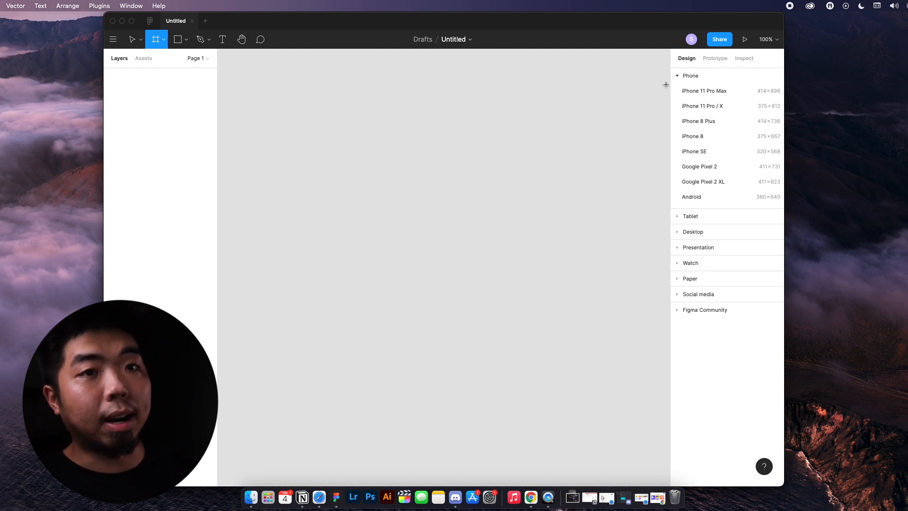
pyautogui.moveTo(698, 106)
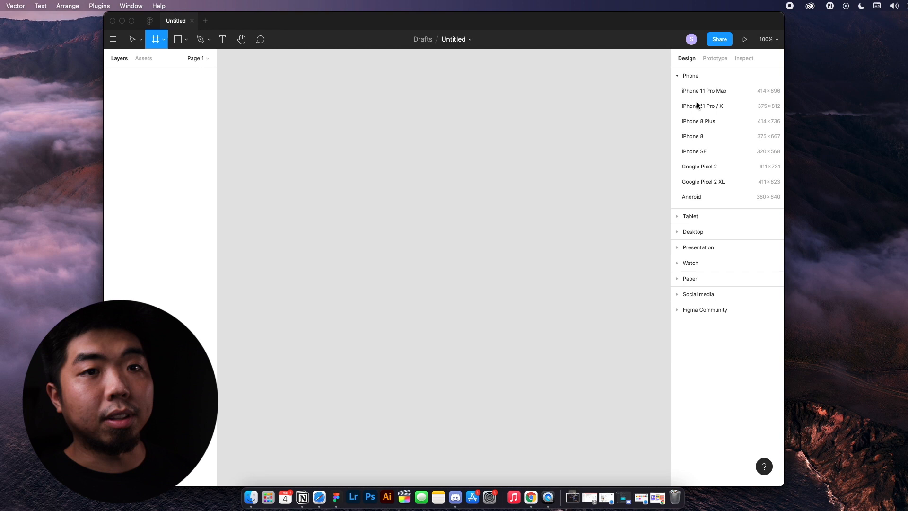
# - Add a 375 × 812 iPhone 11 Pro / X frame to the canvas
pyautogui.click(702, 105)
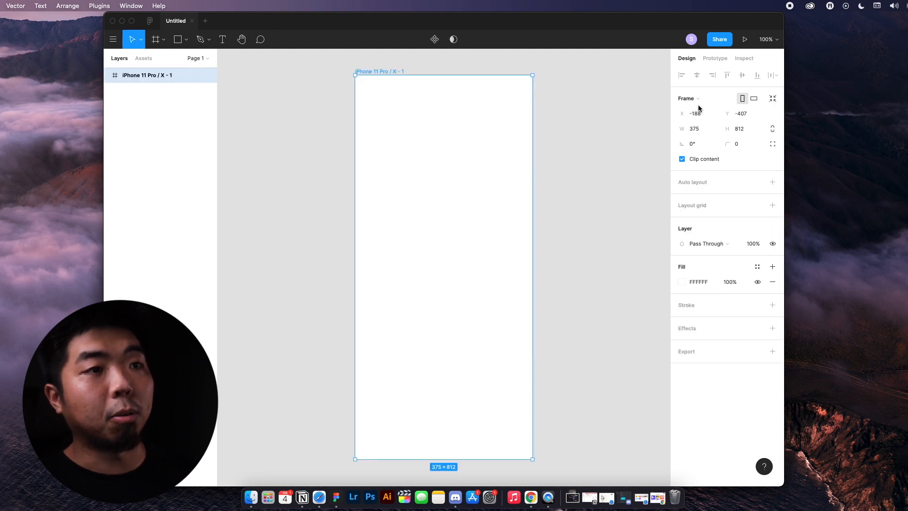
pyautogui.moveTo(373, 247)
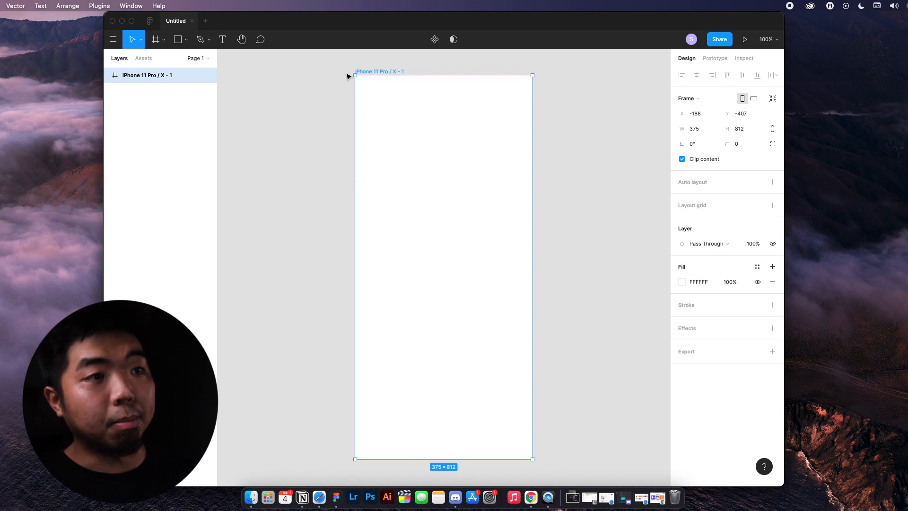
pyautogui.moveTo(543, 93)
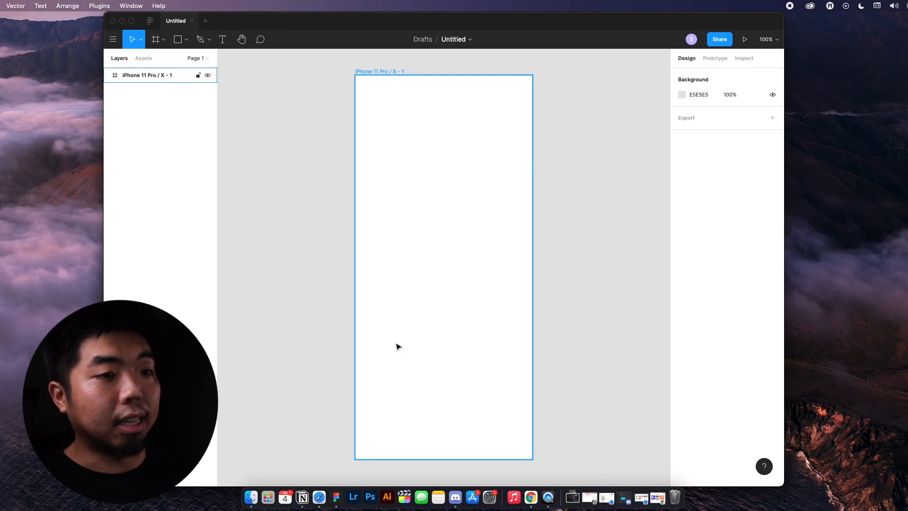
pyautogui.moveTo(431, 128)
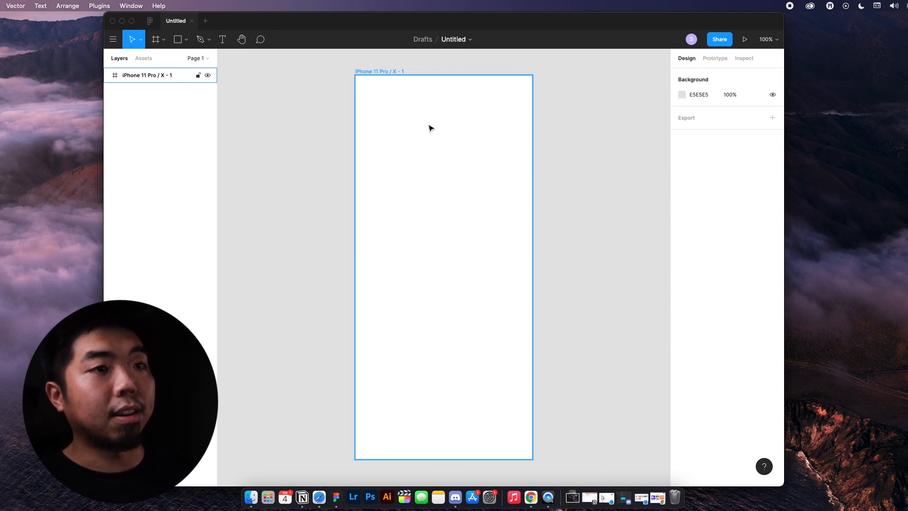
pyautogui.moveTo(428, 186)
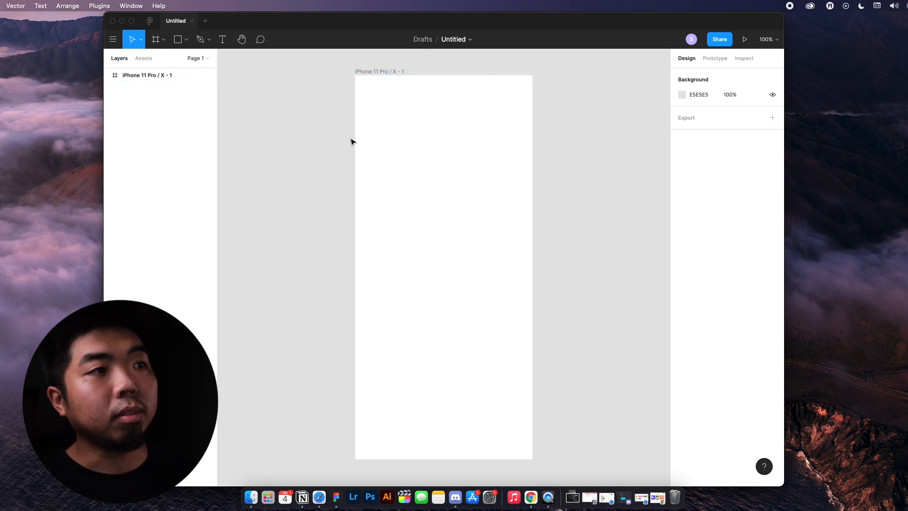
pyautogui.moveTo(178, 40)
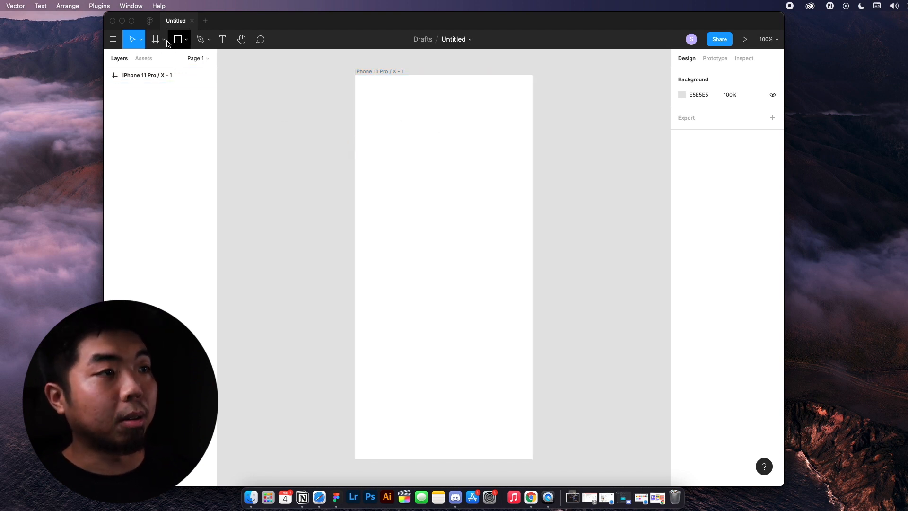
# - Switch to the Rectangle (R) shape tool
pyautogui.click(178, 38)
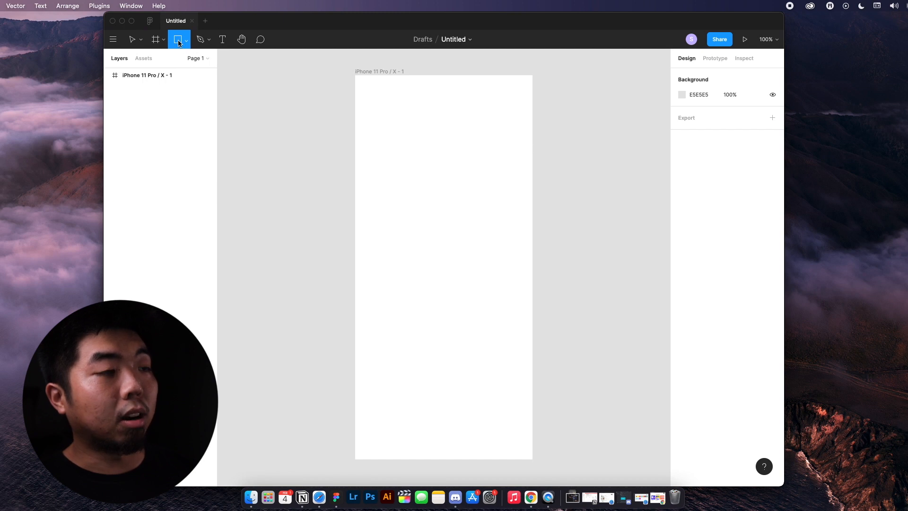
pyautogui.click(186, 39)
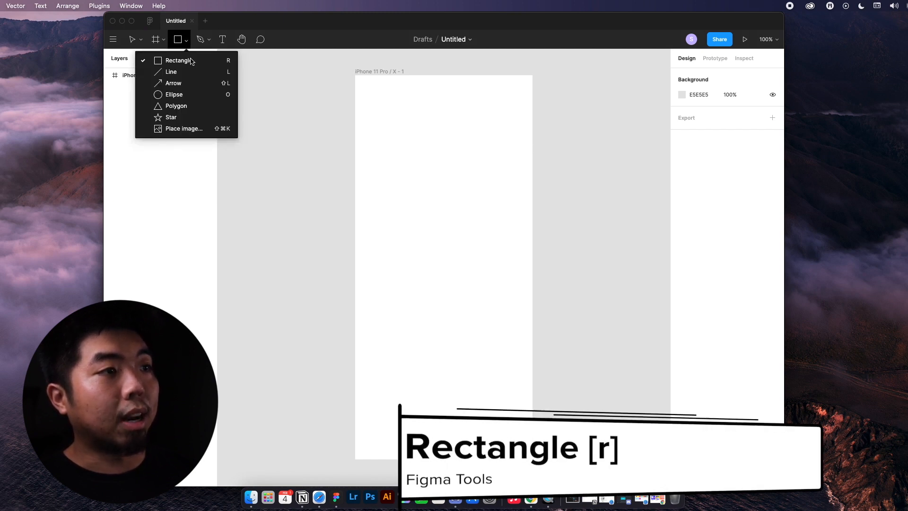
pyautogui.moveTo(187, 72)
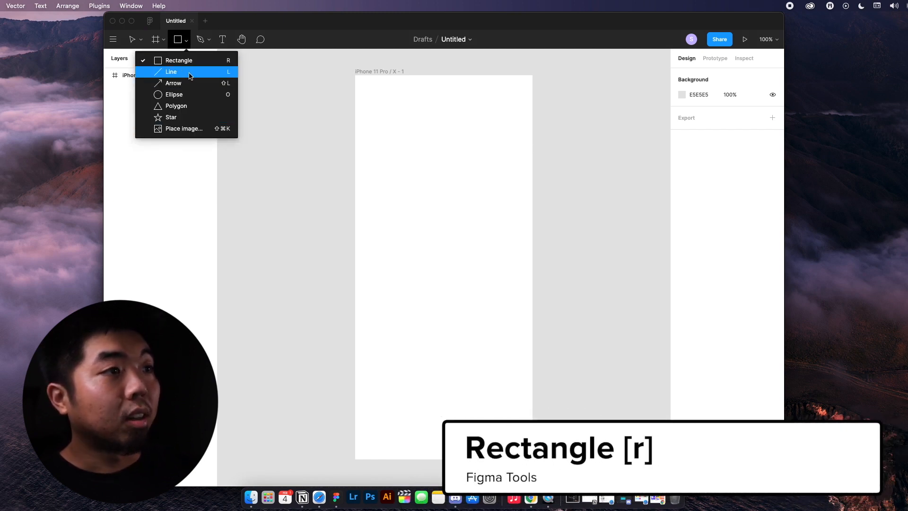
pyautogui.moveTo(175, 94)
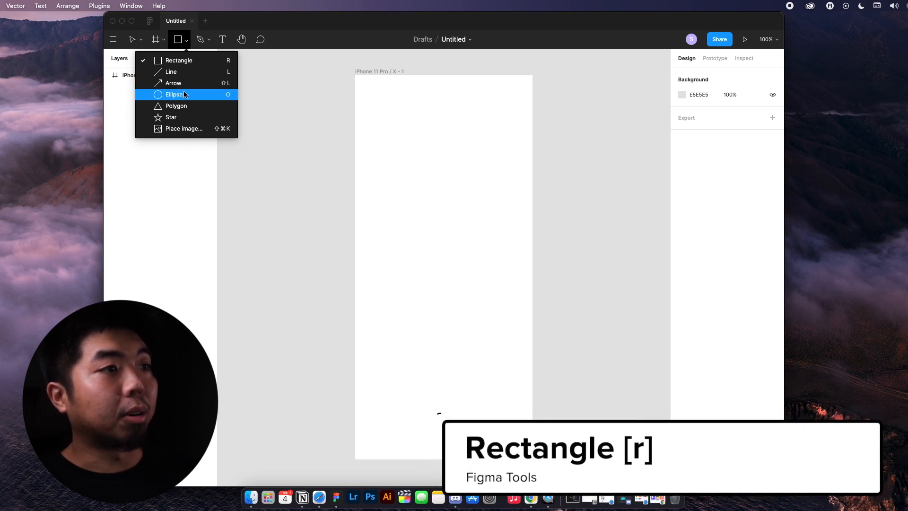
pyautogui.moveTo(179, 60)
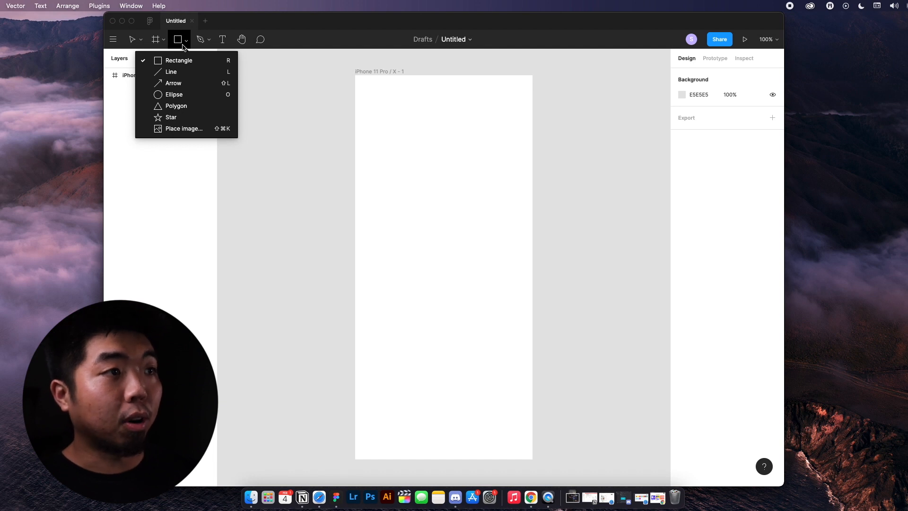
pyautogui.moveTo(179, 61)
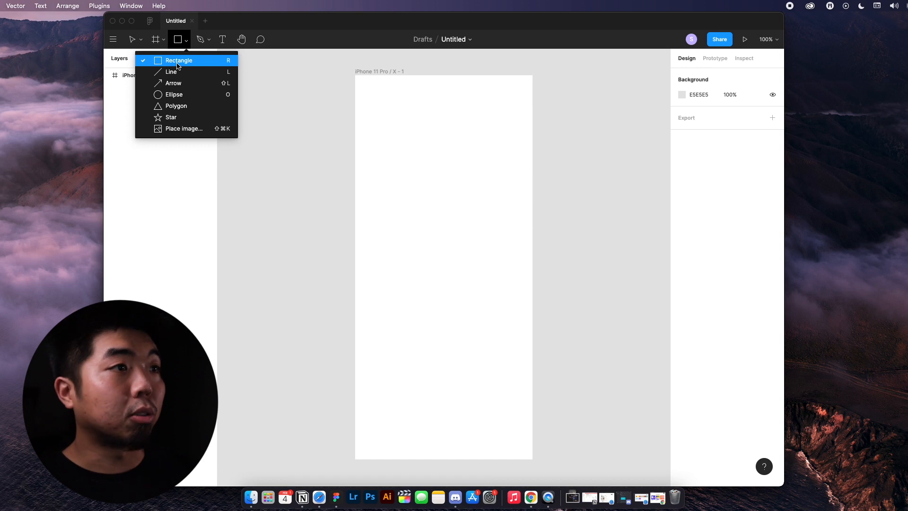
pyautogui.click(179, 61)
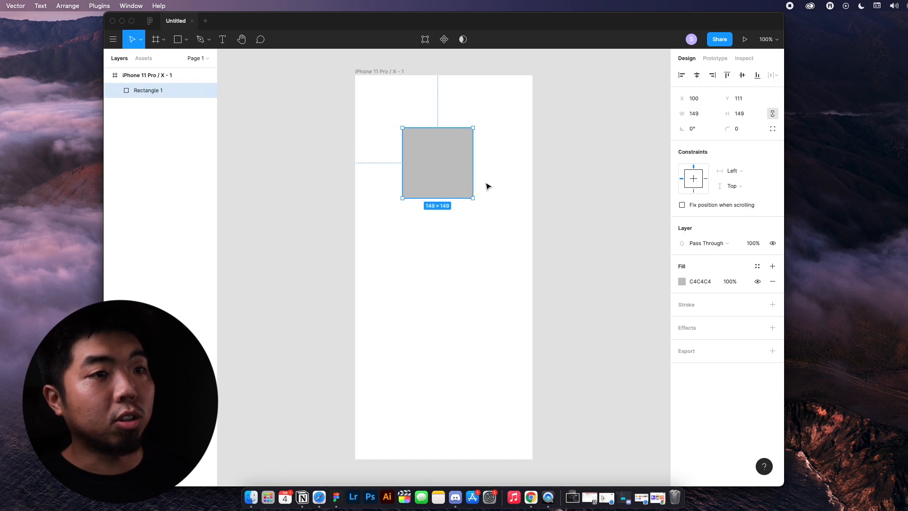
pyautogui.moveTo(468, 152)
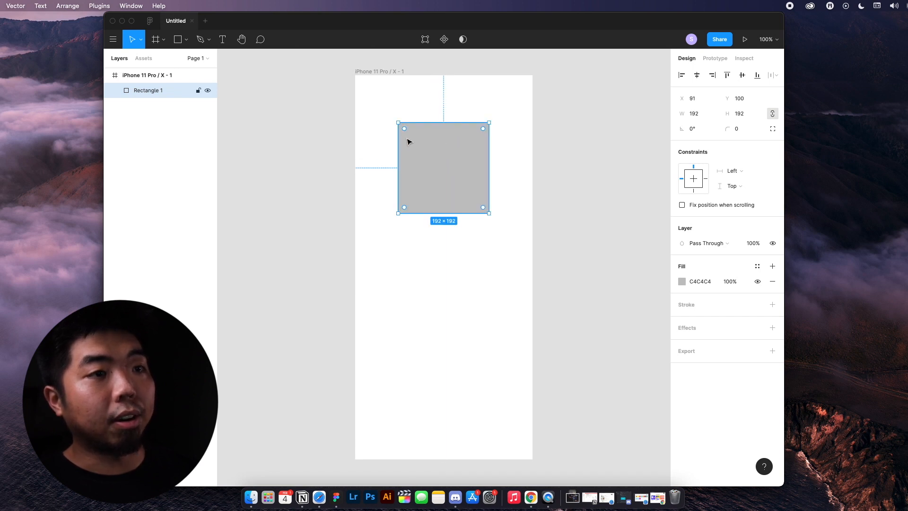
pyautogui.moveTo(485, 134)
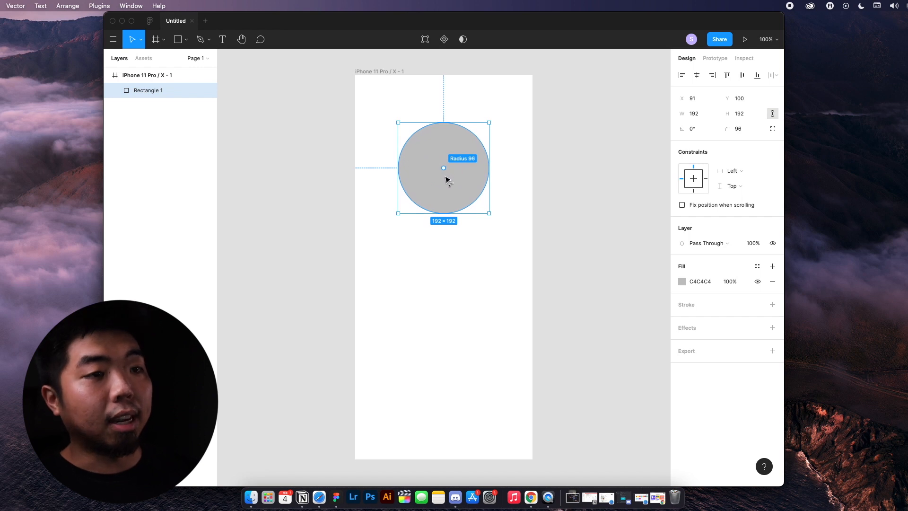
pyautogui.moveTo(463, 140)
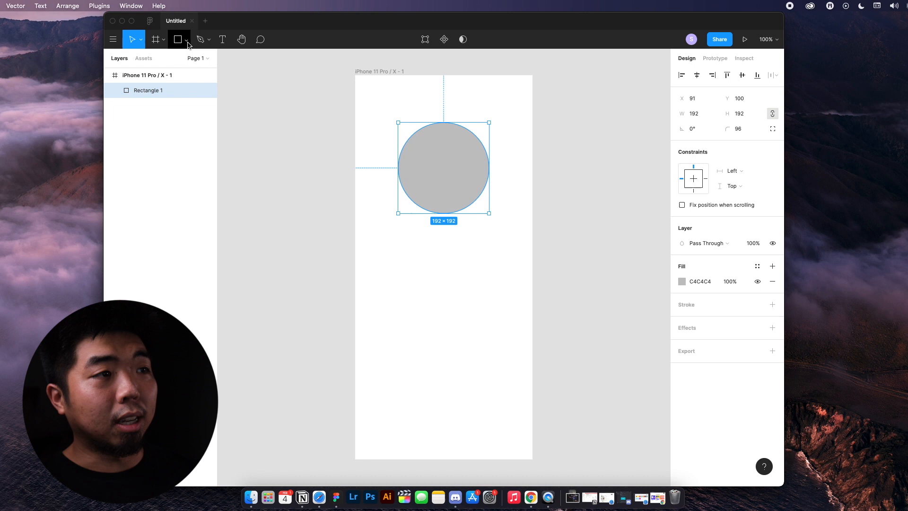
# - Round the 192 × 192 square's corners to radius 96, turning it into a circle
pyautogui.click(186, 39)
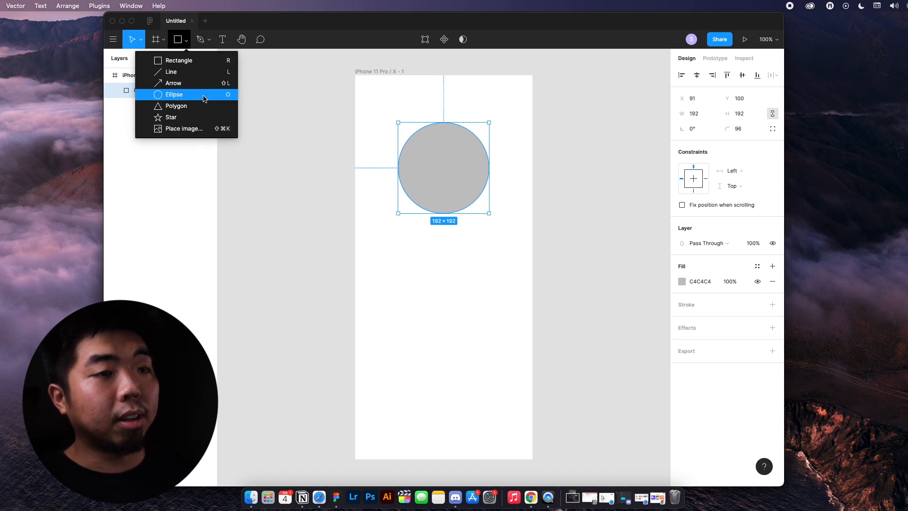
pyautogui.moveTo(435, 141)
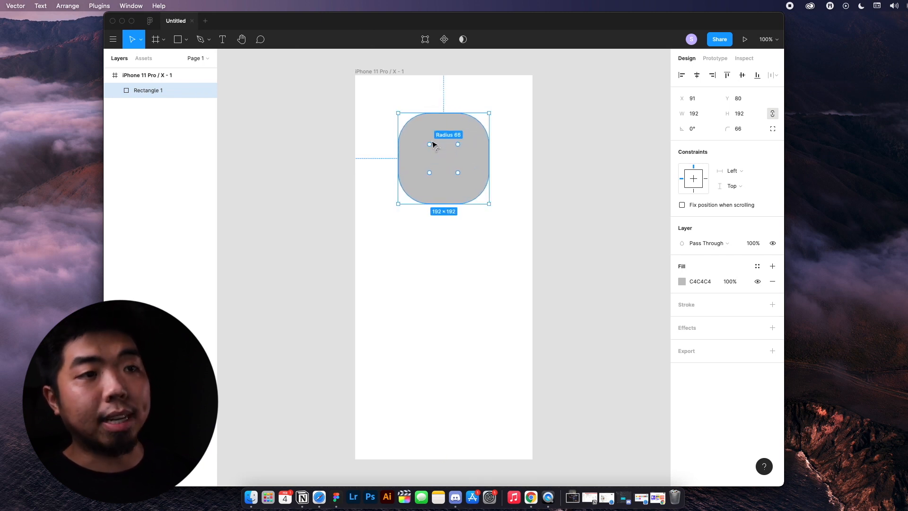
pyautogui.moveTo(429, 143); pyautogui.dragTo(458, 172)
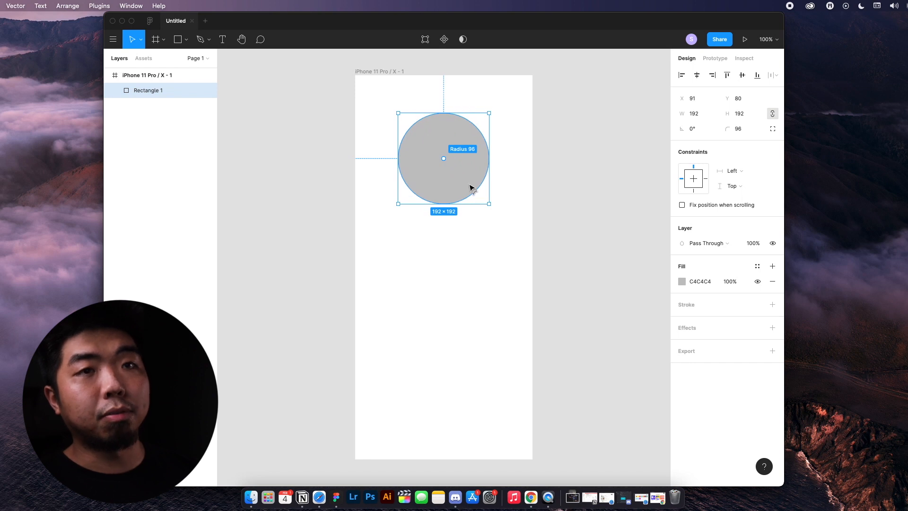
pyautogui.moveTo(442, 174)
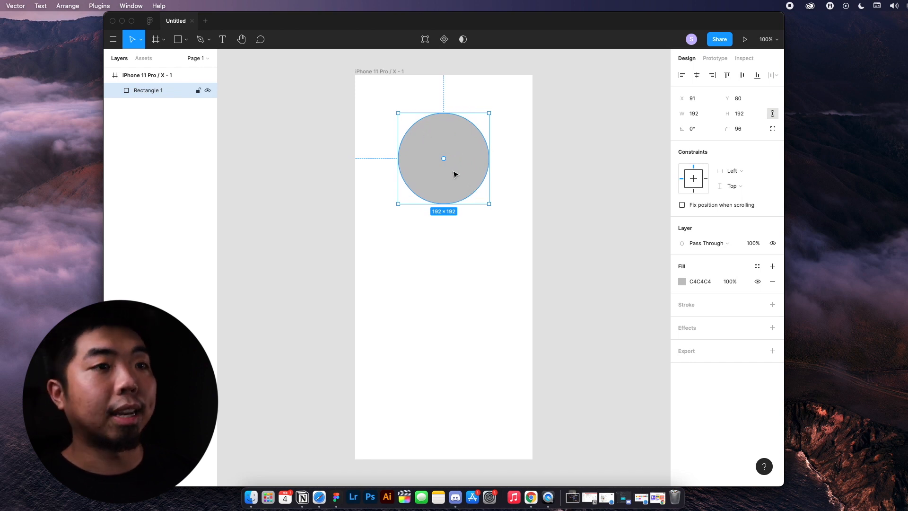
pyautogui.moveTo(512, 162)
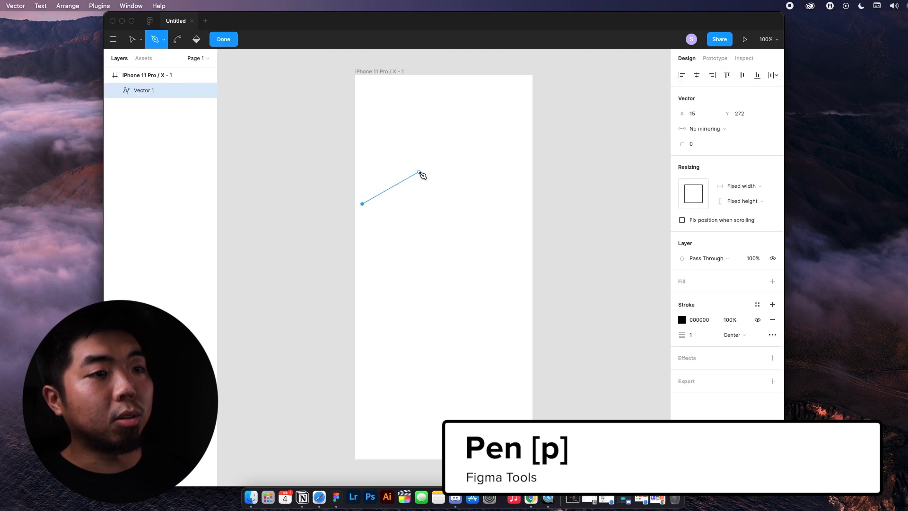
# - Place a point of a pen line before clearing the frame's shapes
pyautogui.click(488, 183)
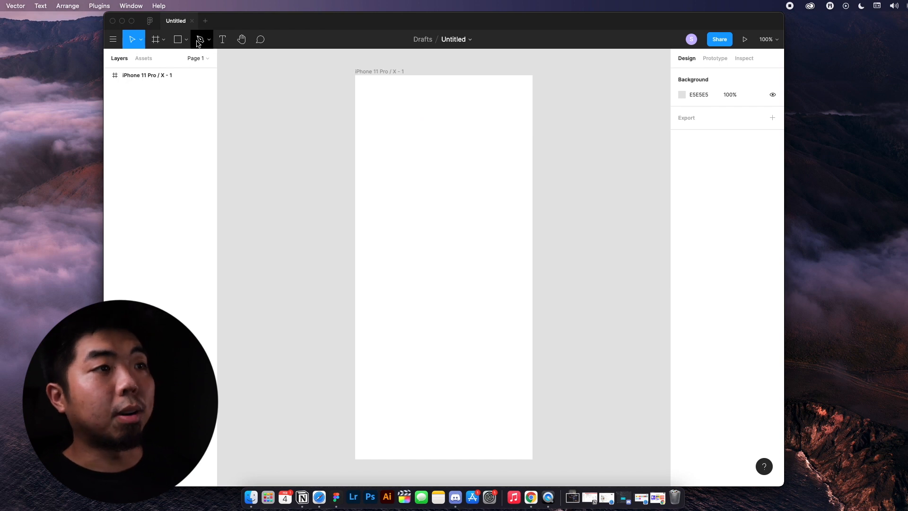
# - Add a text layer reading 'Title' inside the iPhone 11 Pro / X - 1 frame
pyautogui.click(223, 39)
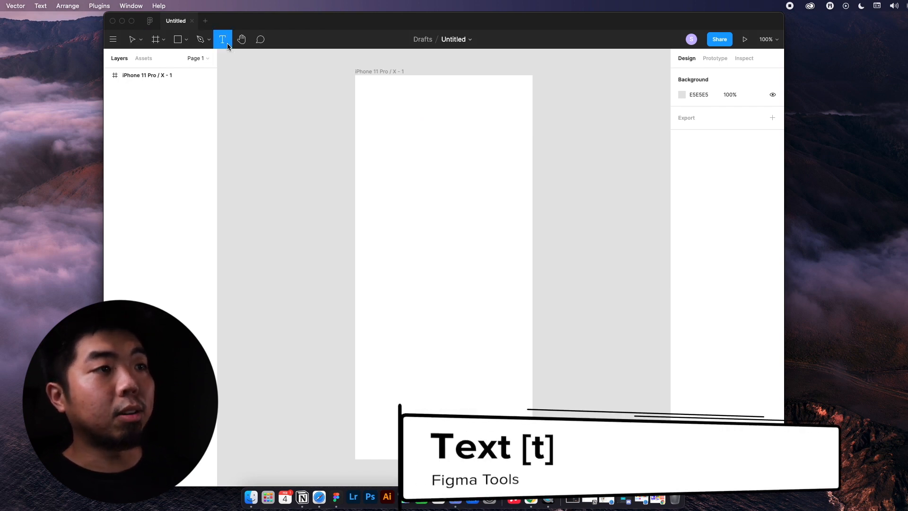
pyautogui.click(466, 237)
pyautogui.write('Title')
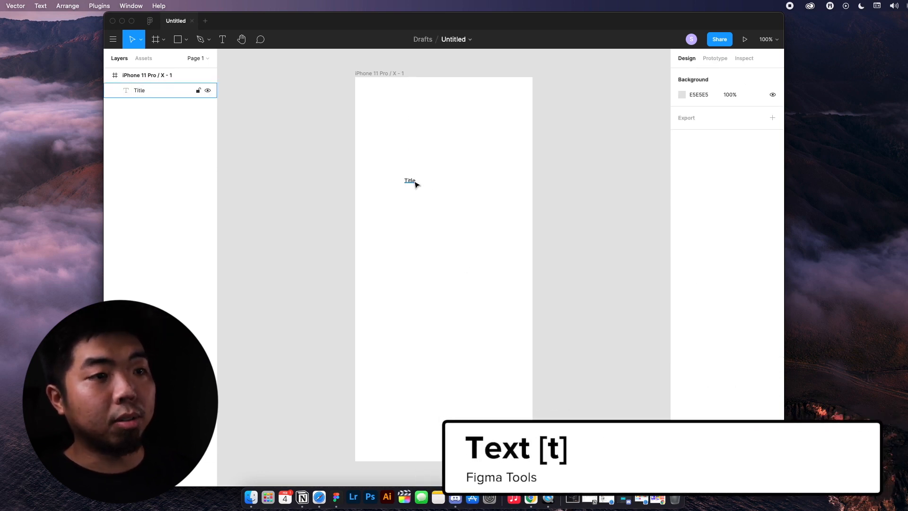
pyautogui.click(410, 181)
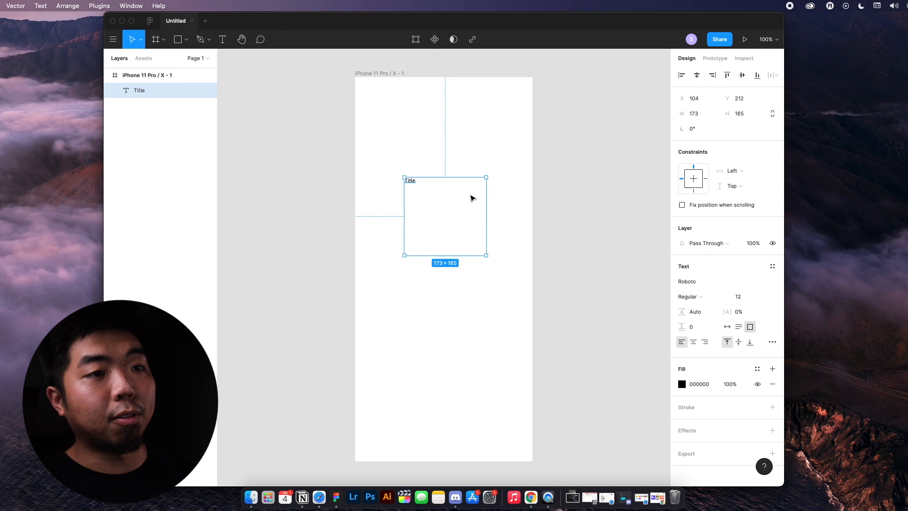
pyautogui.moveTo(488, 249)
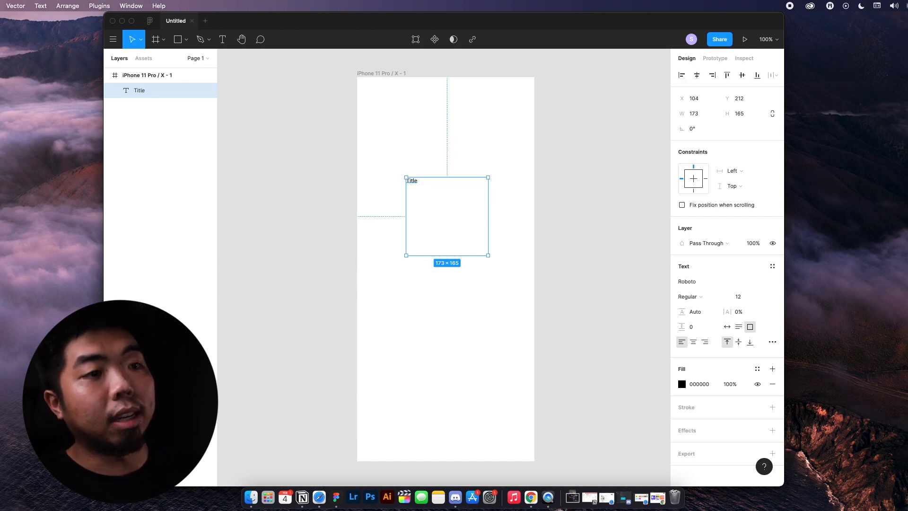
pyautogui.moveTo(502, 220)
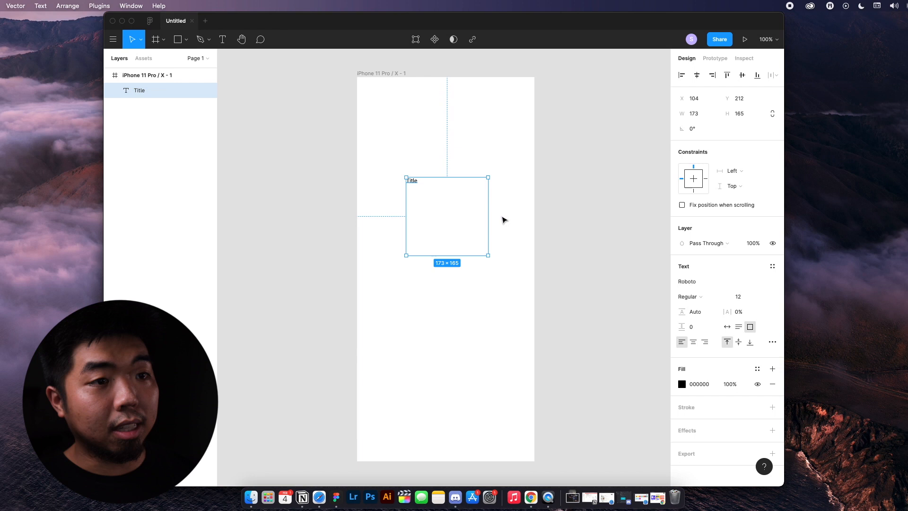
pyautogui.moveTo(551, 221)
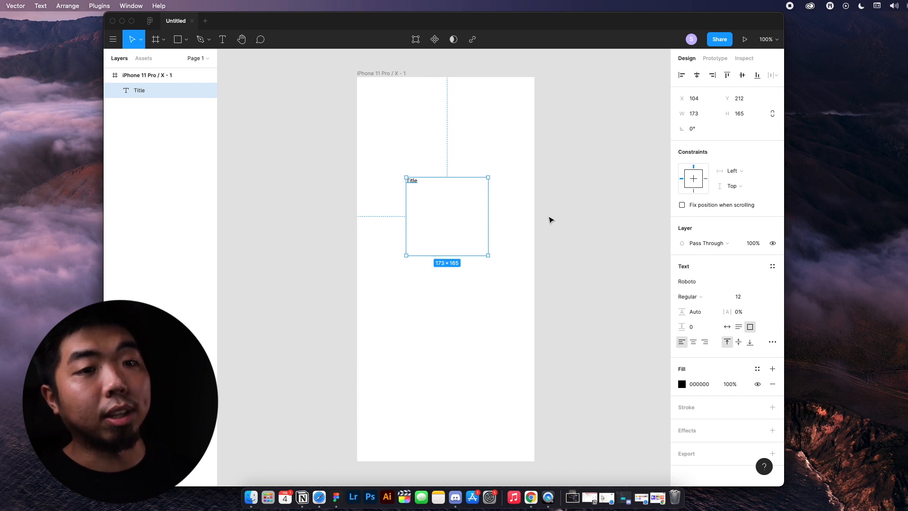
pyautogui.moveTo(527, 240)
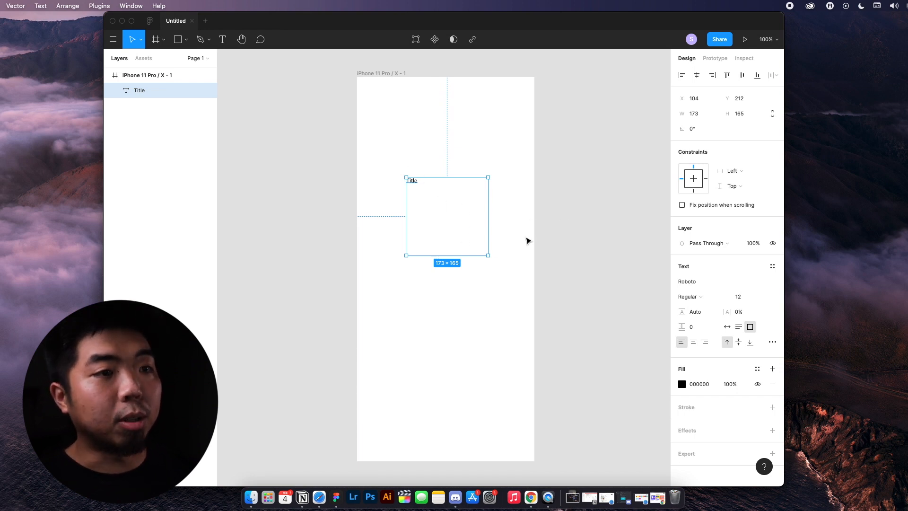
pyautogui.moveTo(440, 202)
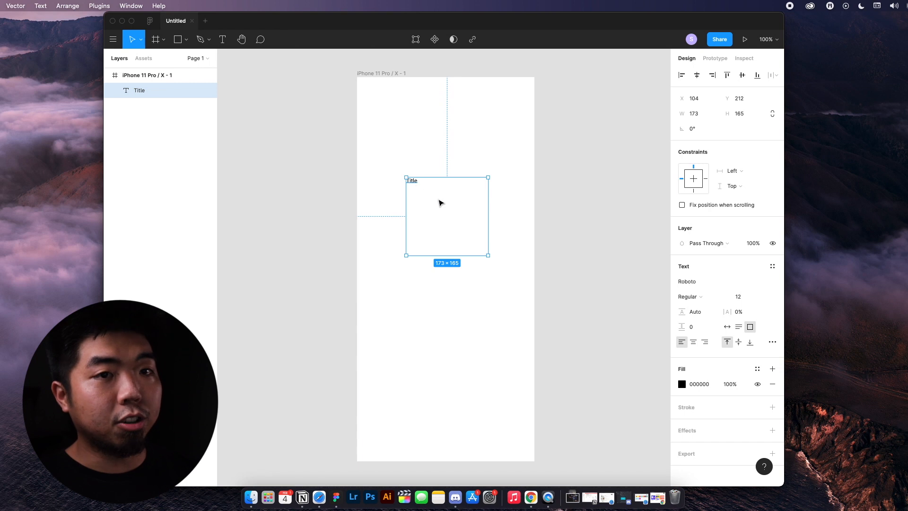
pyautogui.moveTo(720, 109)
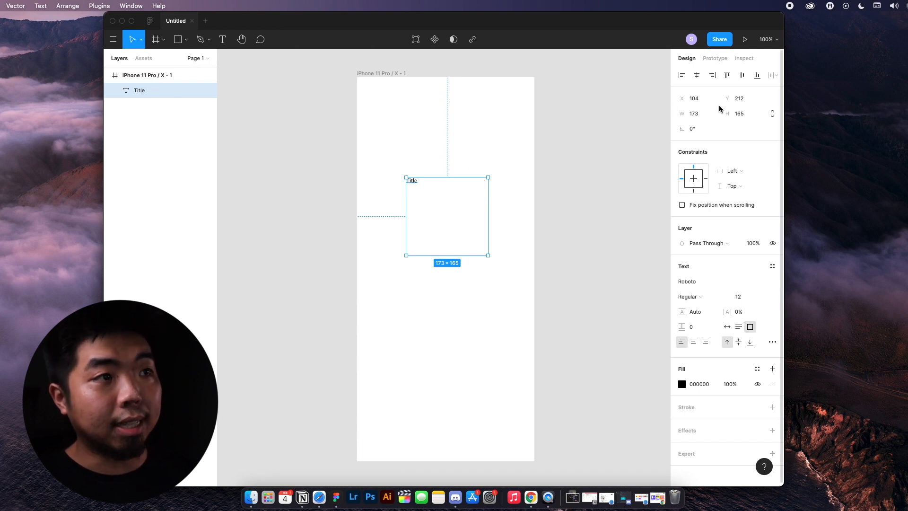
pyautogui.moveTo(753, 243)
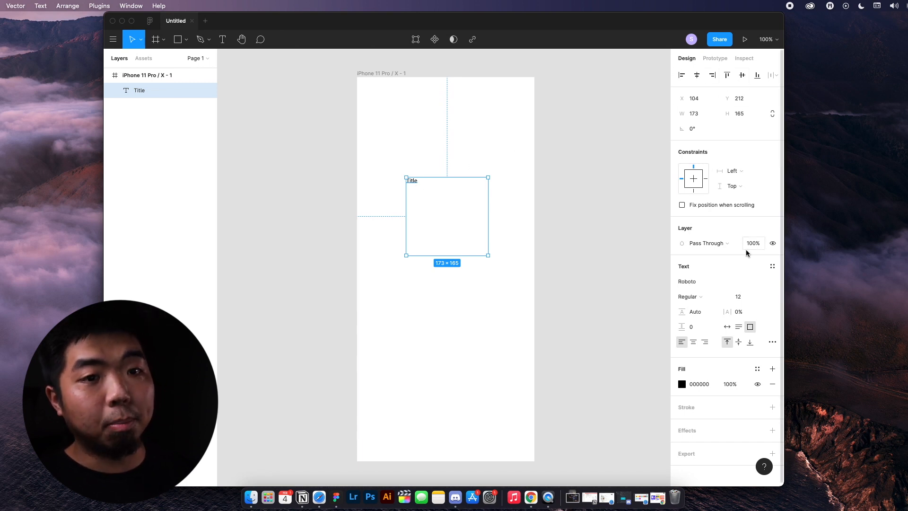
pyautogui.moveTo(695, 76)
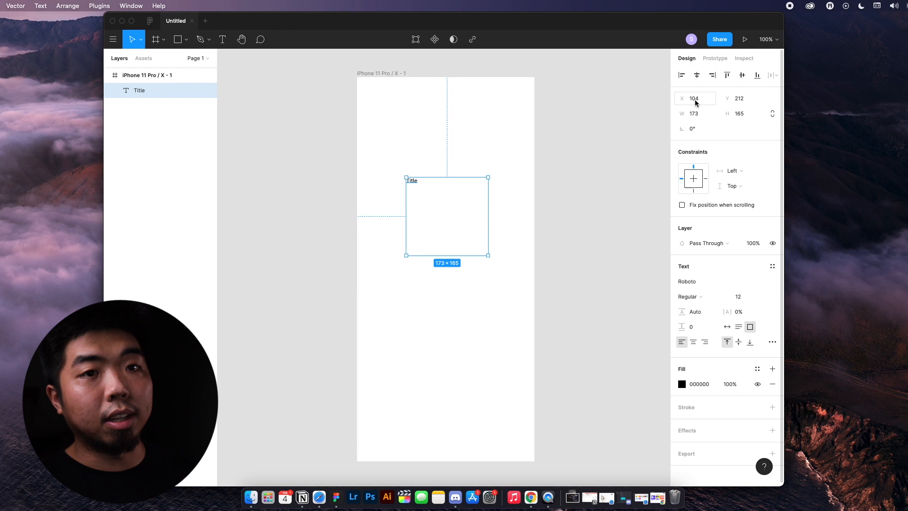
pyautogui.moveTo(705, 113)
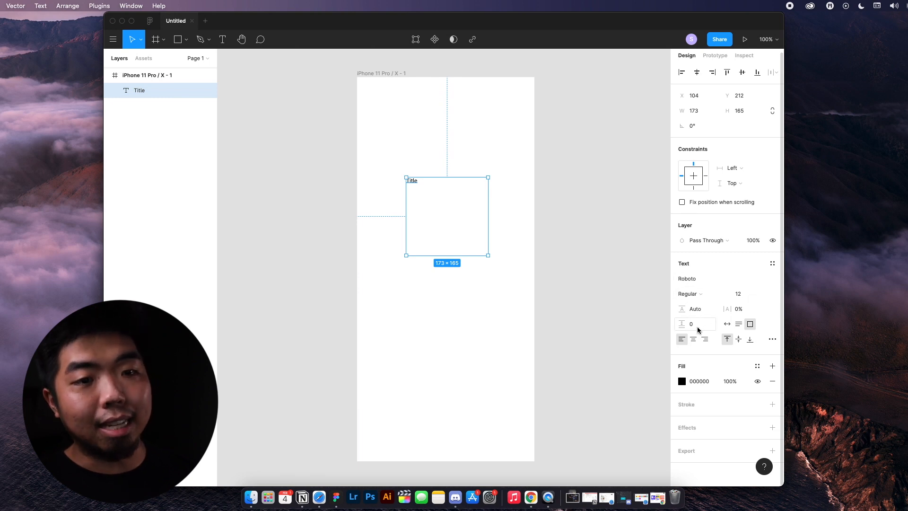
pyautogui.moveTo(736, 333)
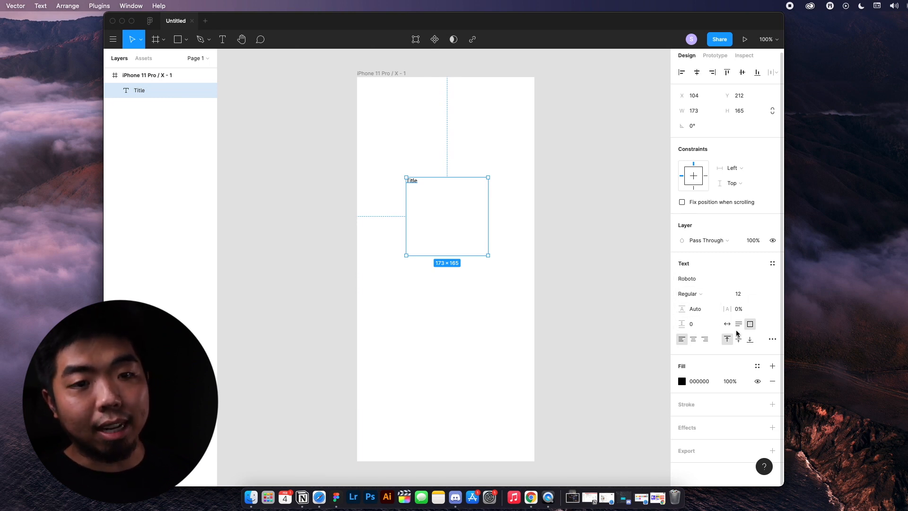
pyautogui.moveTo(700, 344)
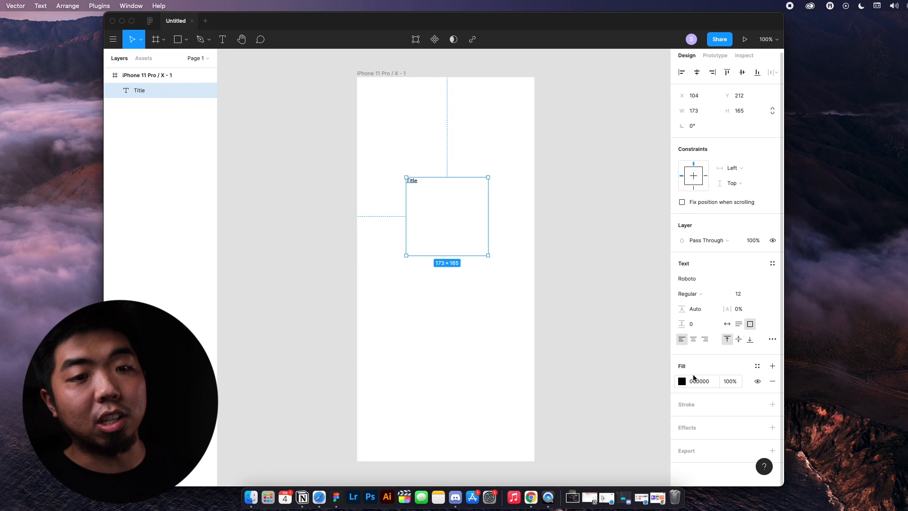
pyautogui.moveTo(727, 399)
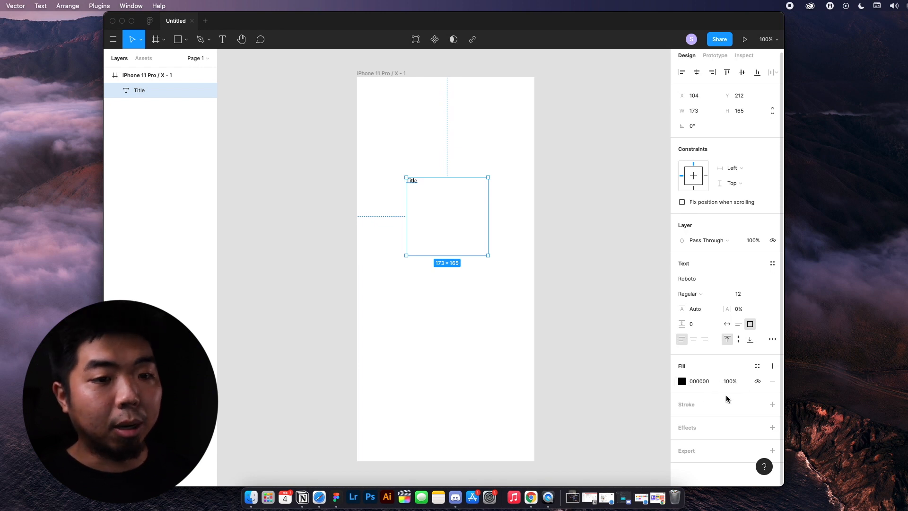
pyautogui.moveTo(771, 404)
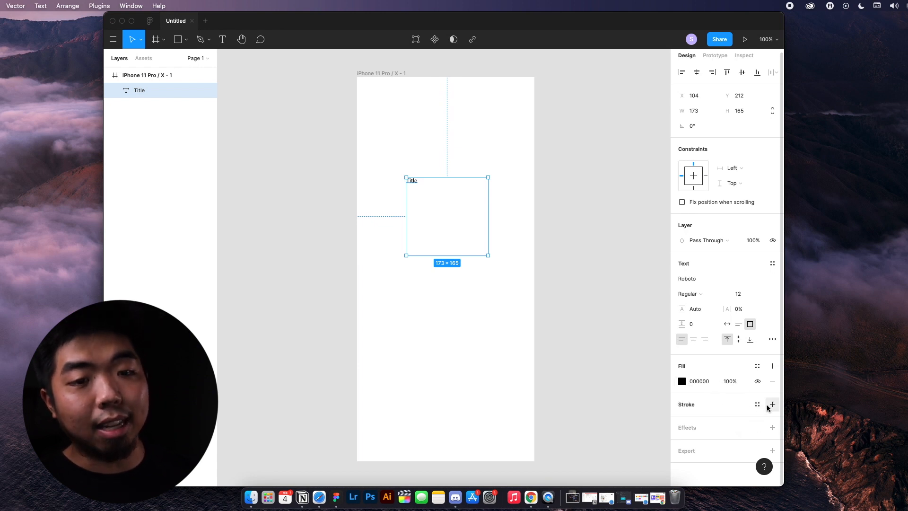
pyautogui.moveTo(653, 249)
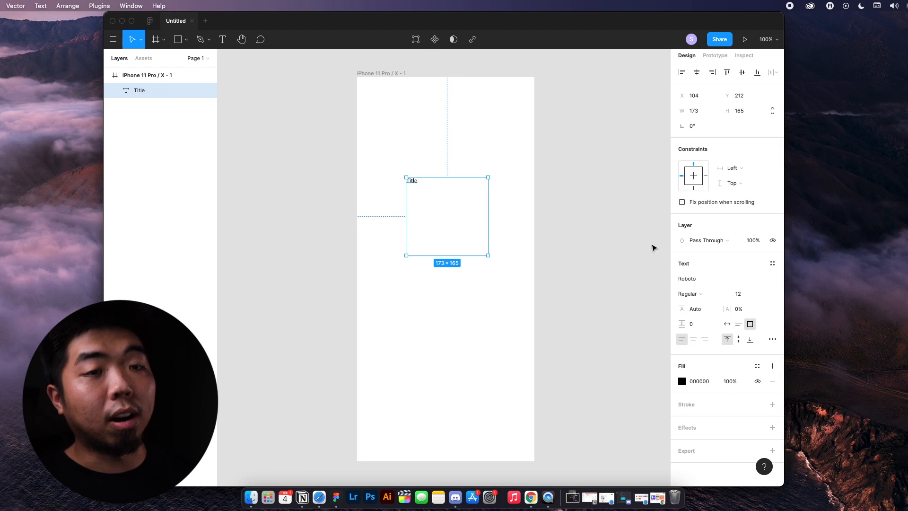
pyautogui.moveTo(583, 233)
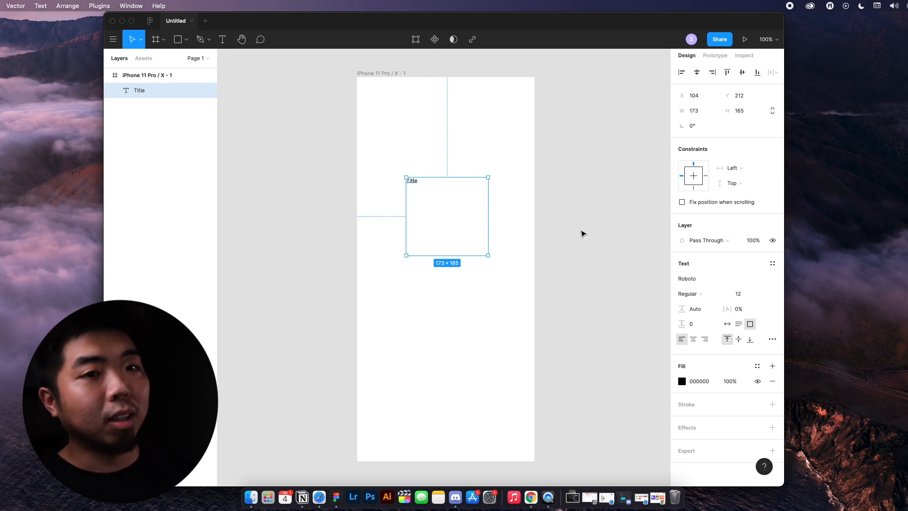
pyautogui.moveTo(749, 370)
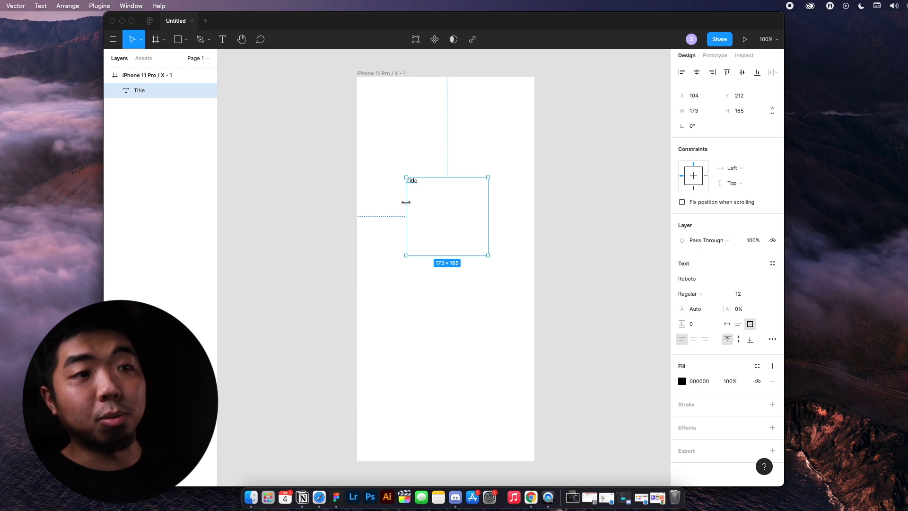
pyautogui.moveTo(399, 176)
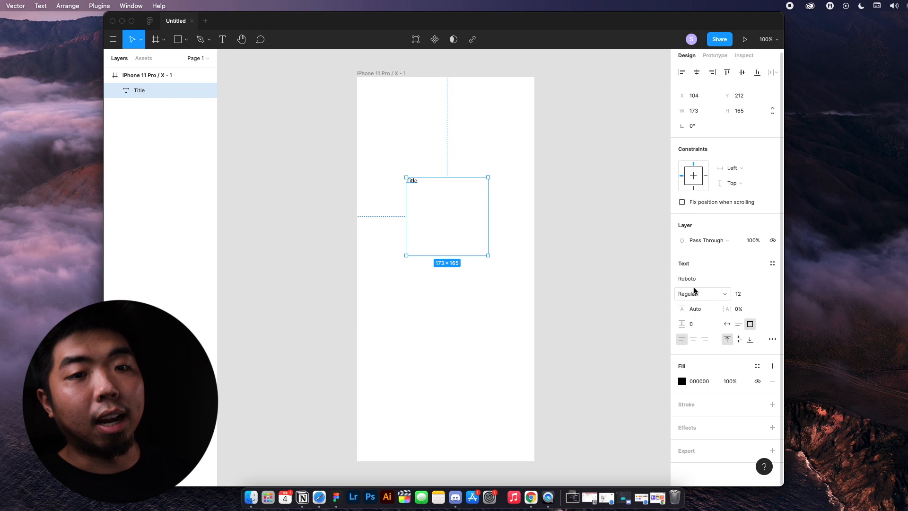
# - Set the Title text to Proxima Nova Extrabold at size 48
pyautogui.click(738, 293)
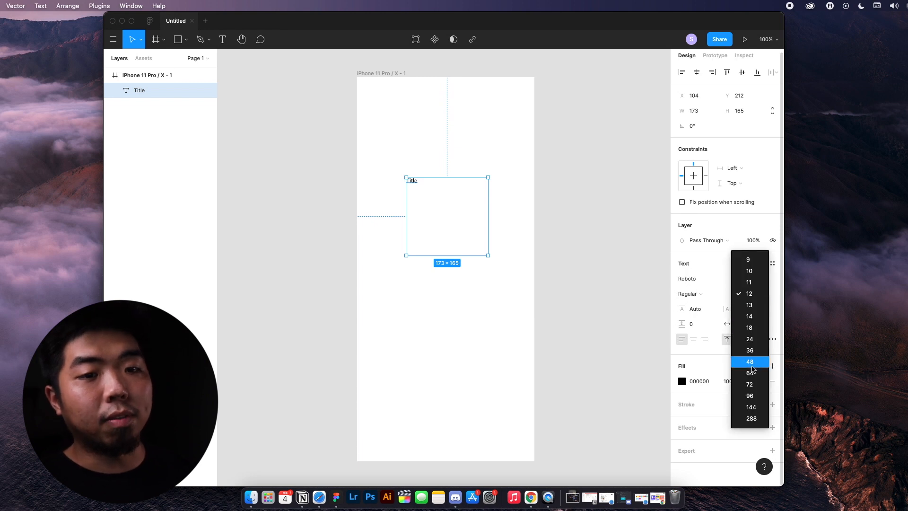
pyautogui.click(749, 361)
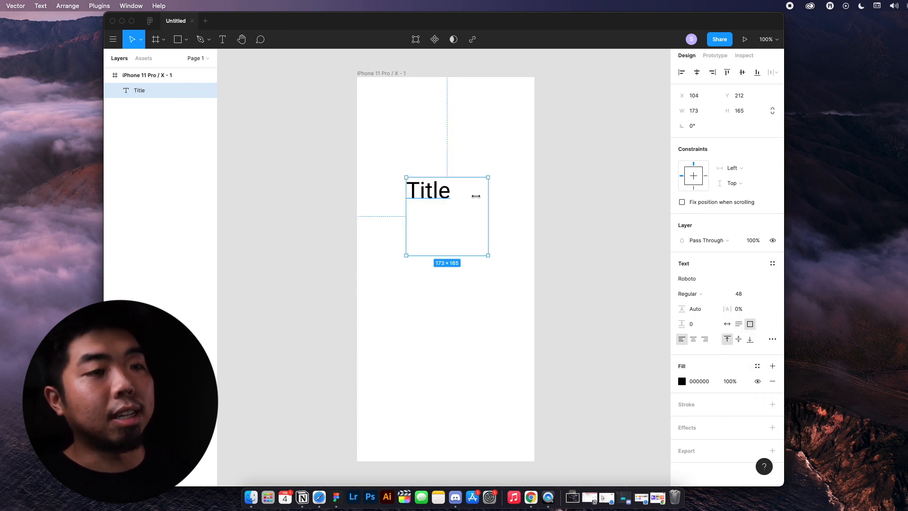
pyautogui.moveTo(393, 211)
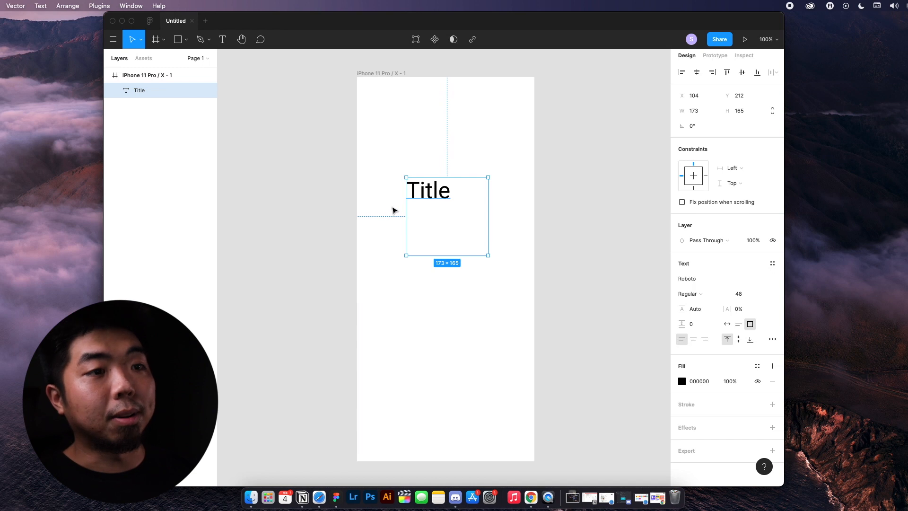
pyautogui.click(718, 278)
pyautogui.write('Proxima Nova')
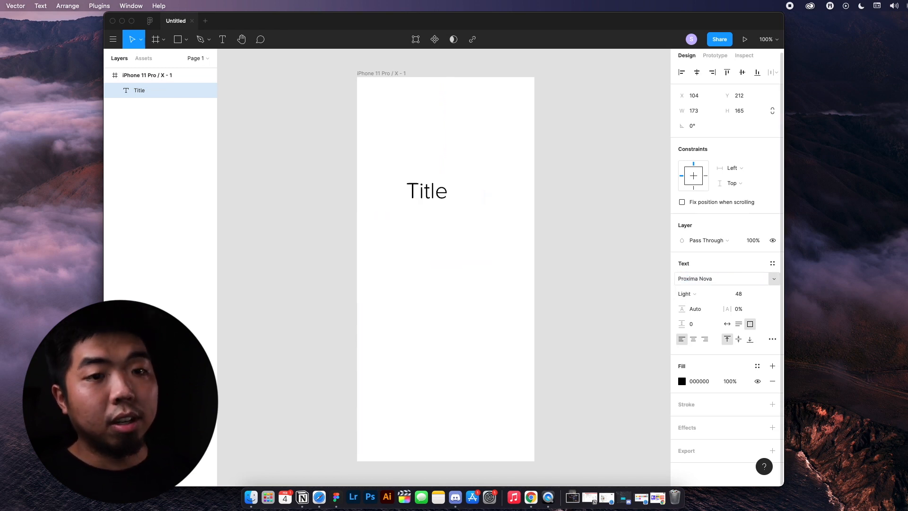
pyautogui.click(687, 293)
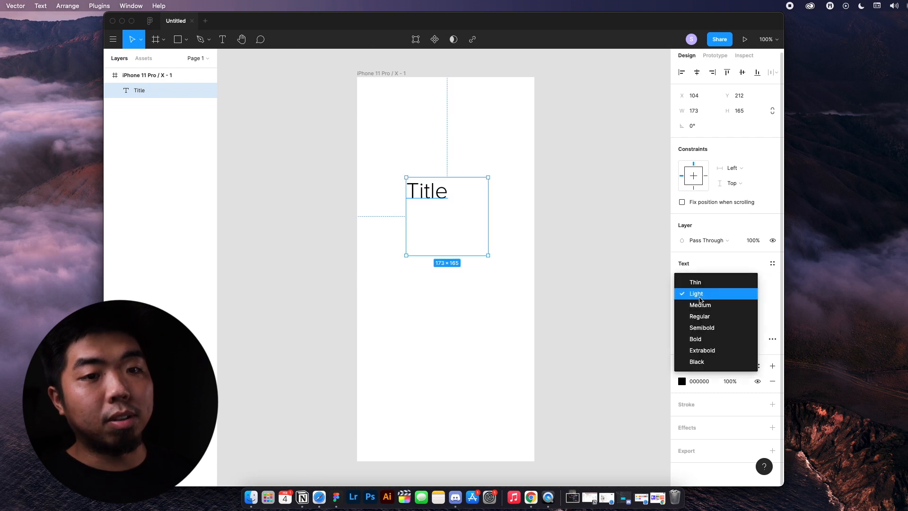
pyautogui.click(701, 350)
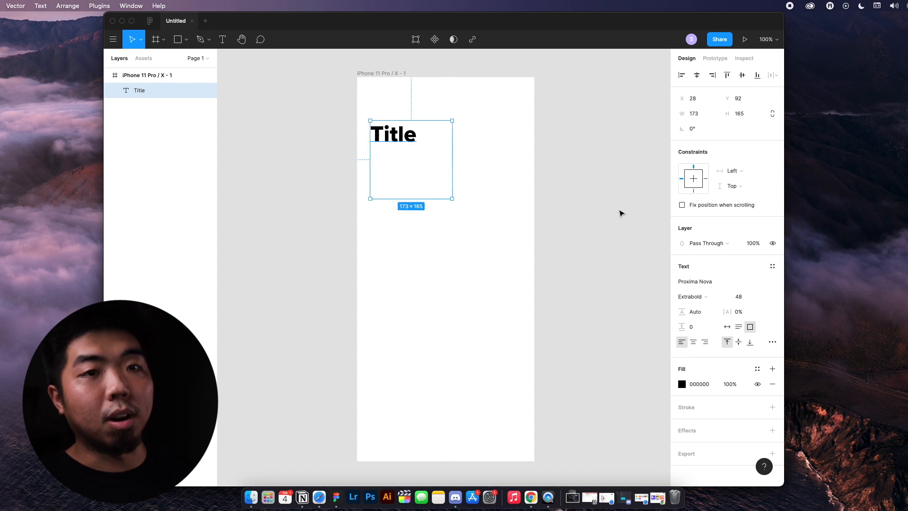
pyautogui.moveTo(475, 210)
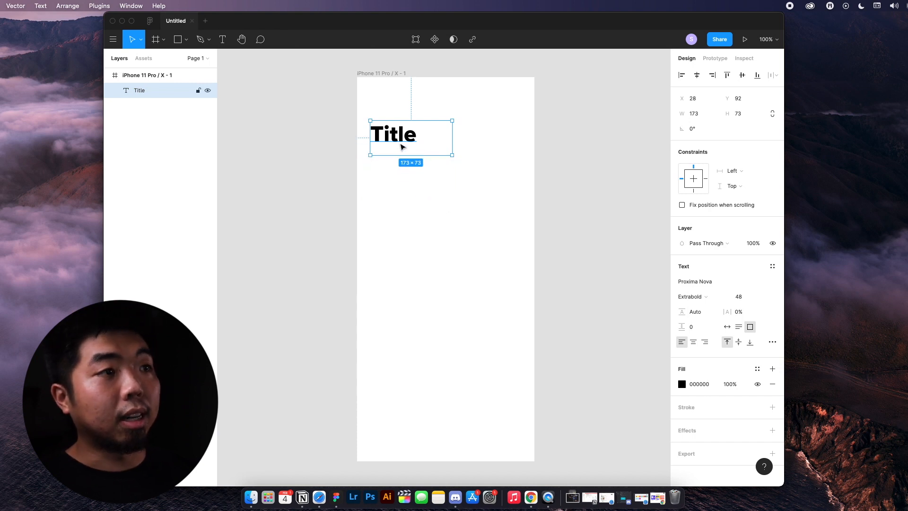
# - Draw a gray rectangle across the frame's top, sized full width and about 164 px tall
pyautogui.click(177, 39)
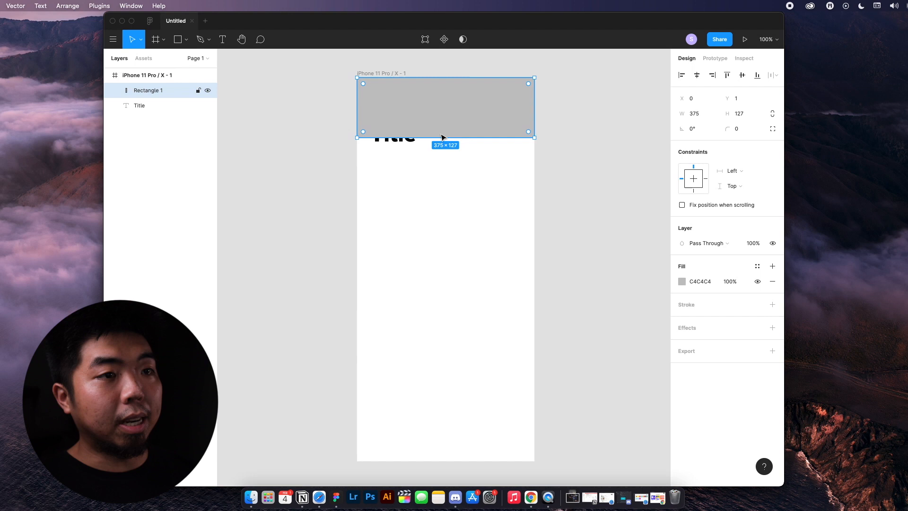
pyautogui.click(445, 218)
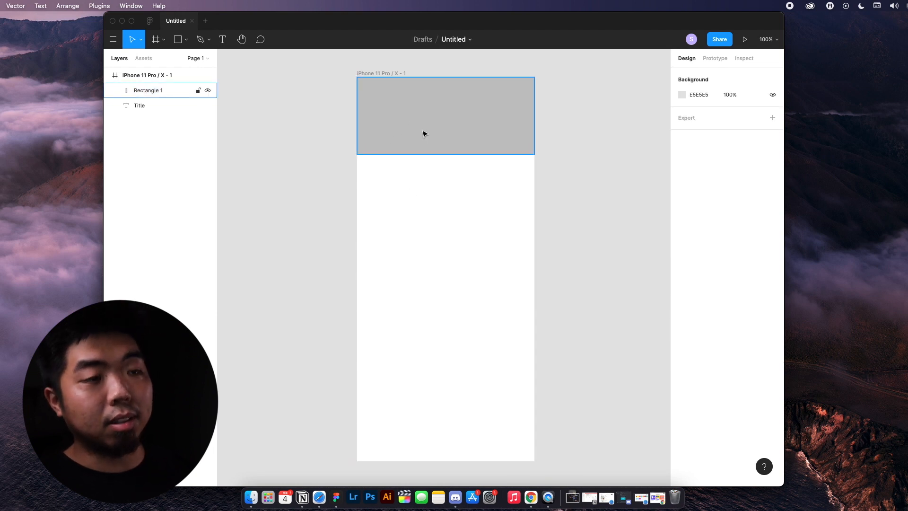
pyautogui.click(417, 66)
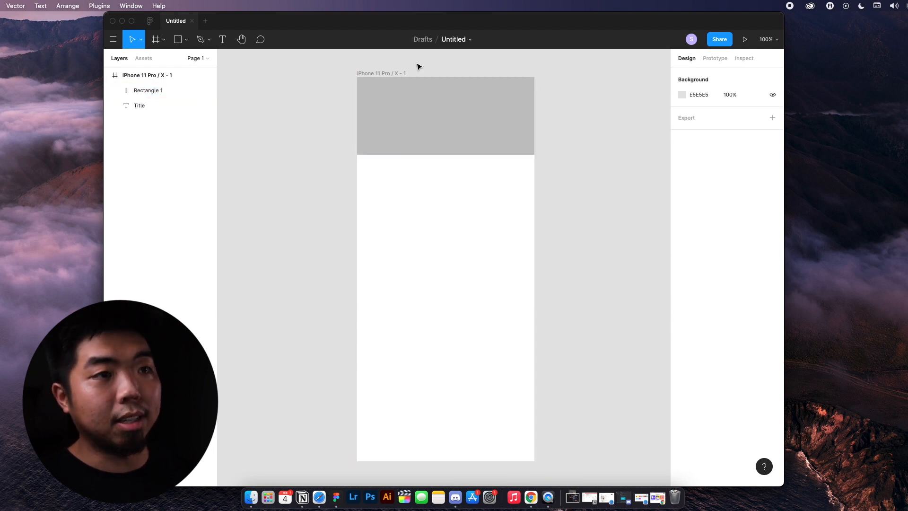
pyautogui.click(445, 115)
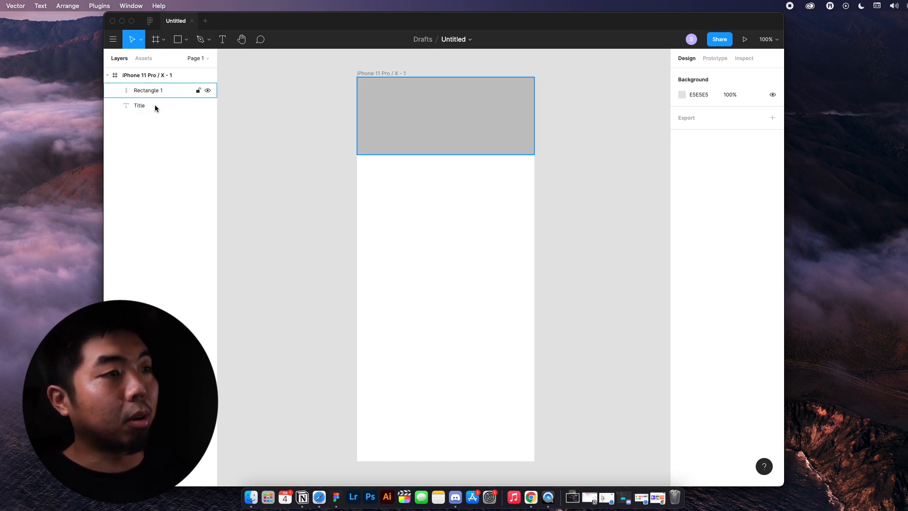
# - Move the Title layer above Rectangle 1 and set its fill to white FFFFFF
pyautogui.click(140, 105)
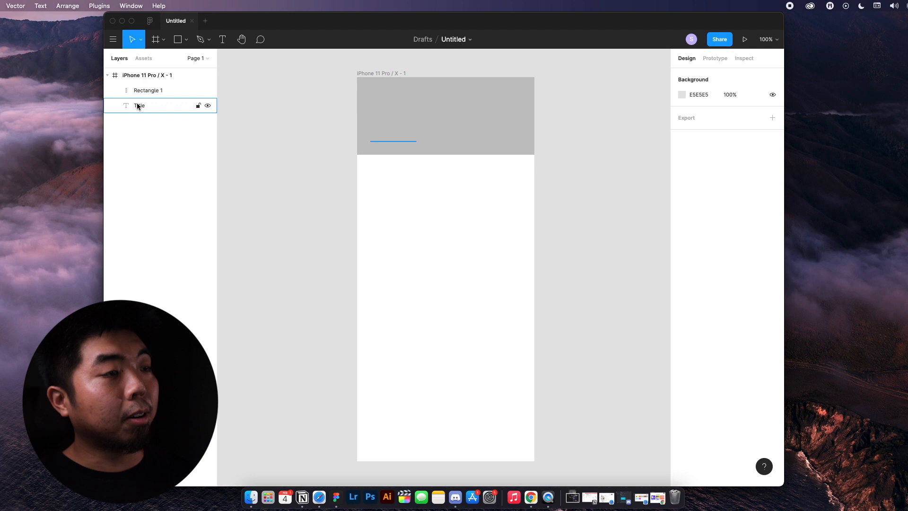
pyautogui.click(149, 90)
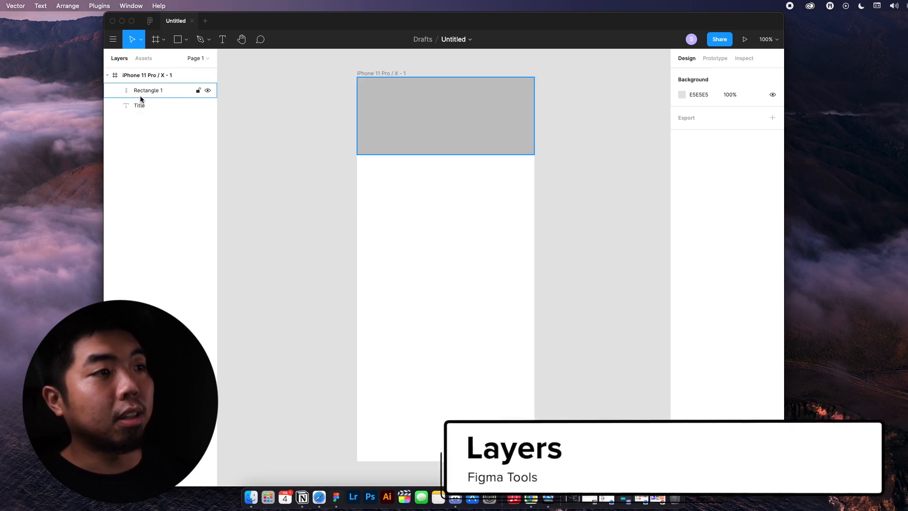
pyautogui.click(139, 105)
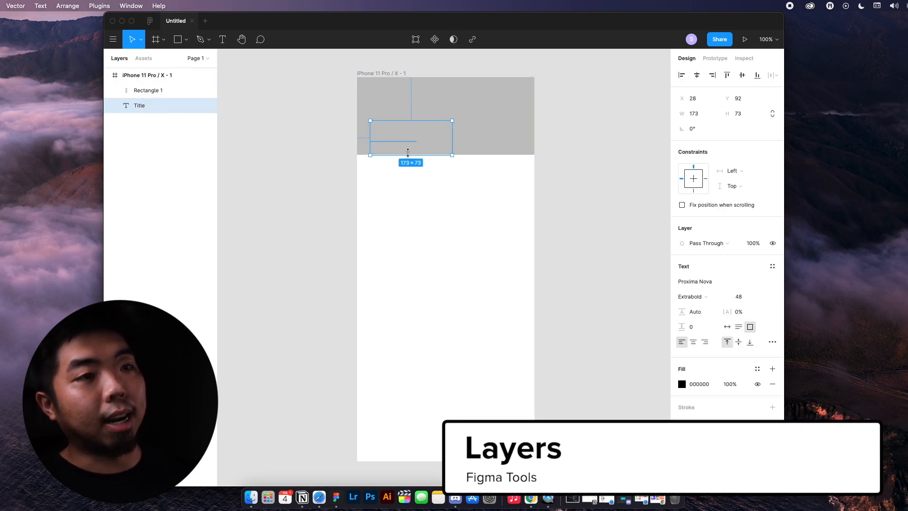
pyautogui.click(148, 90)
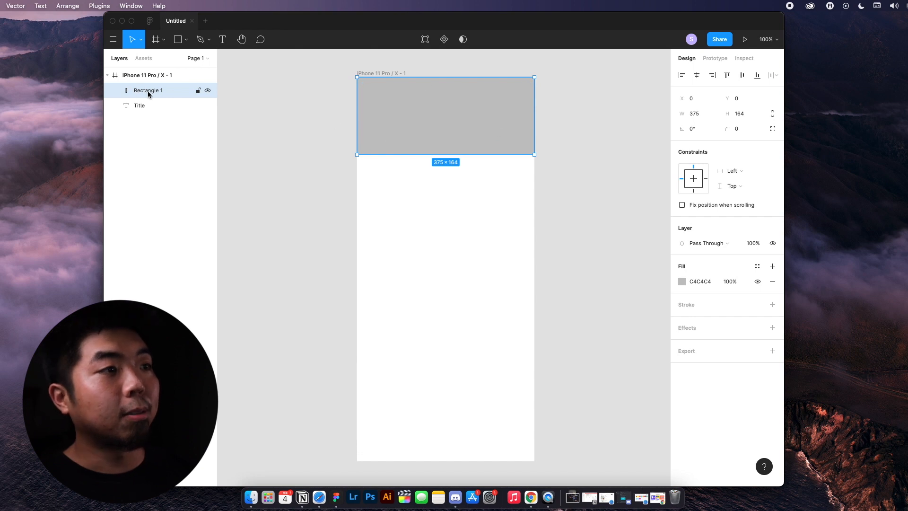
pyautogui.moveTo(151, 113)
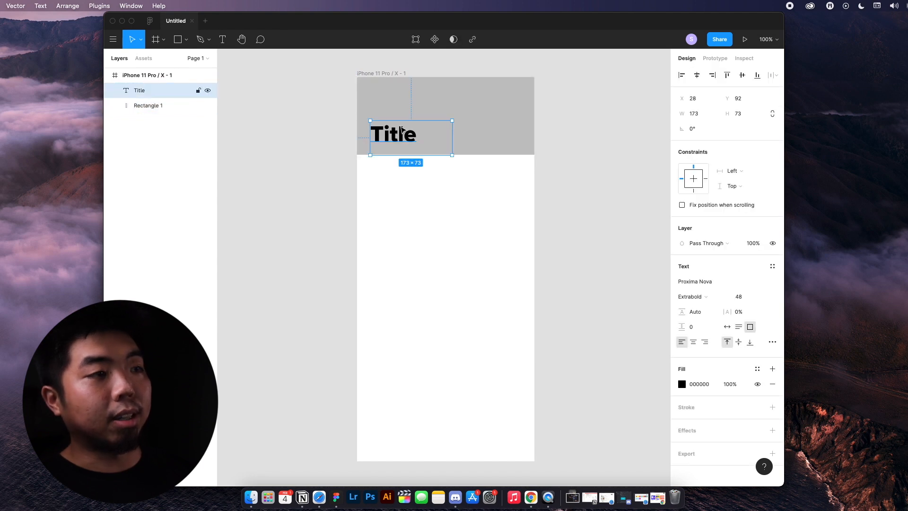
pyautogui.click(682, 384)
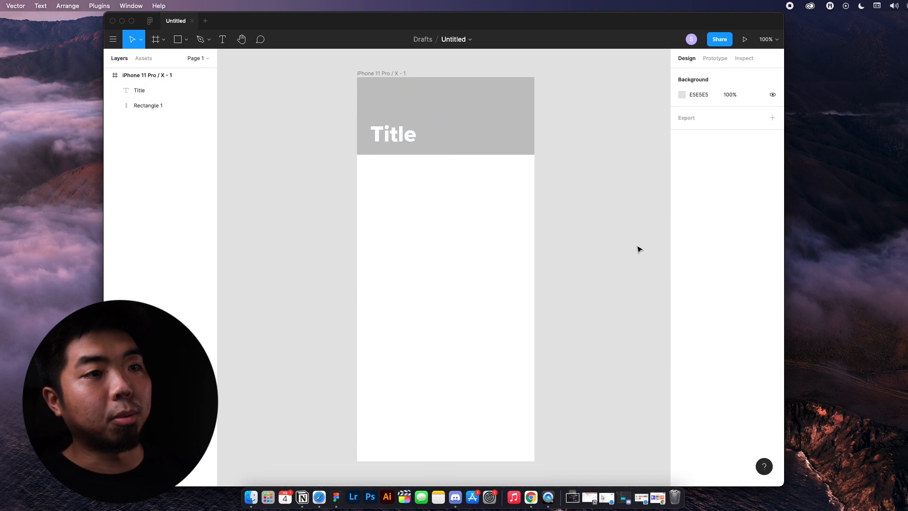
pyautogui.click(154, 40)
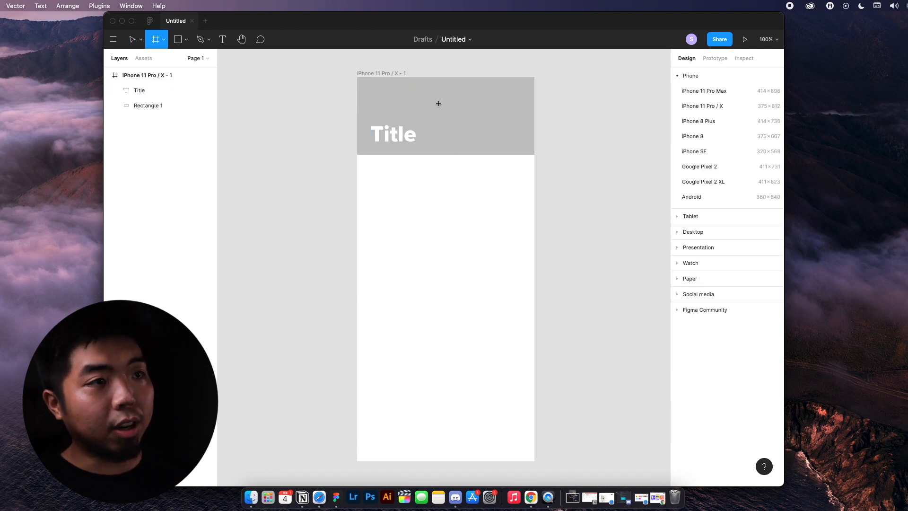
pyautogui.moveTo(241, 39)
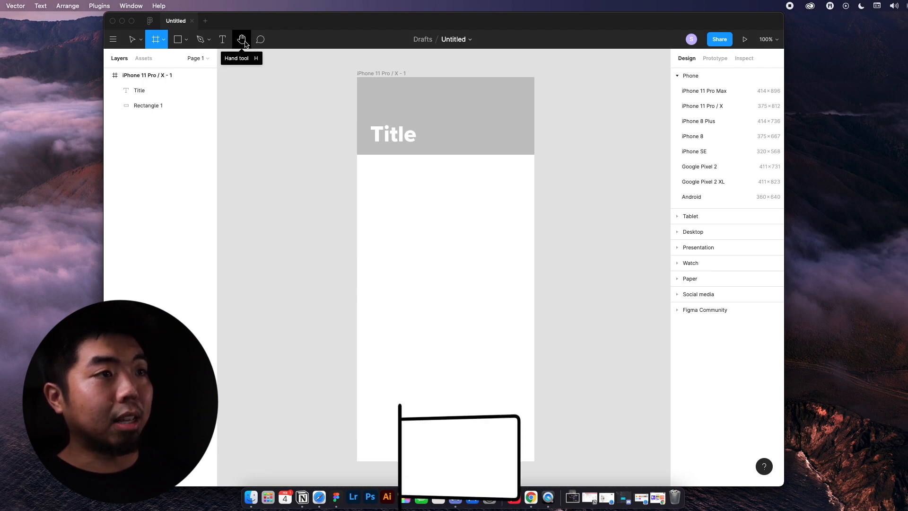
# - Add a second iPhone 11 Pro / X frame (375 × 812) beside the first, left empty
pyautogui.click(241, 39)
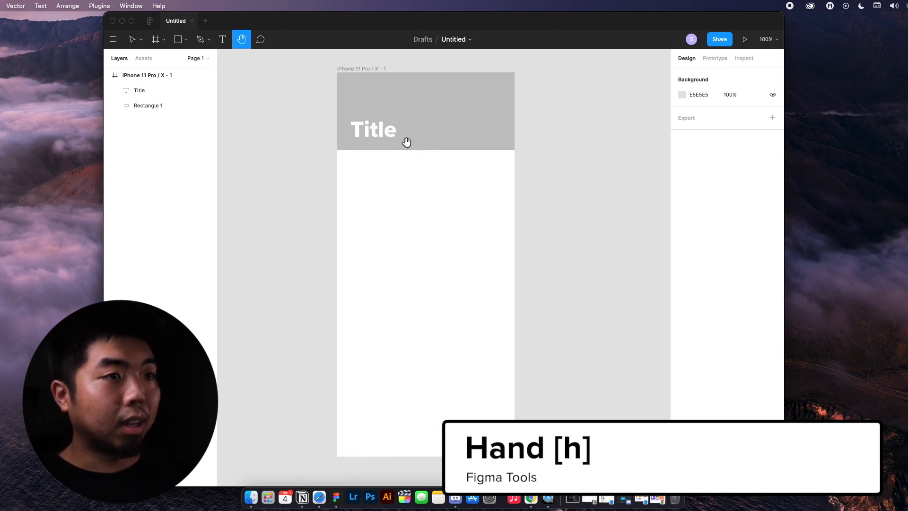
pyautogui.click(164, 40)
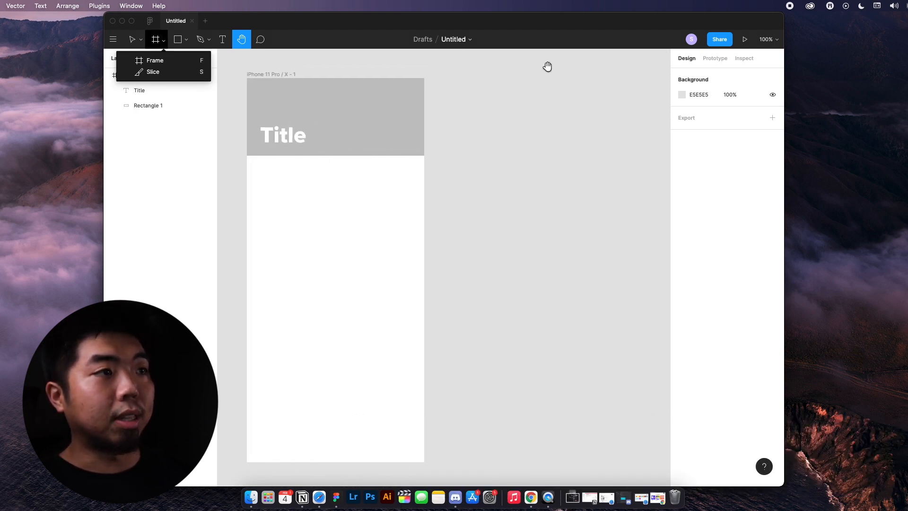
pyautogui.click(154, 61)
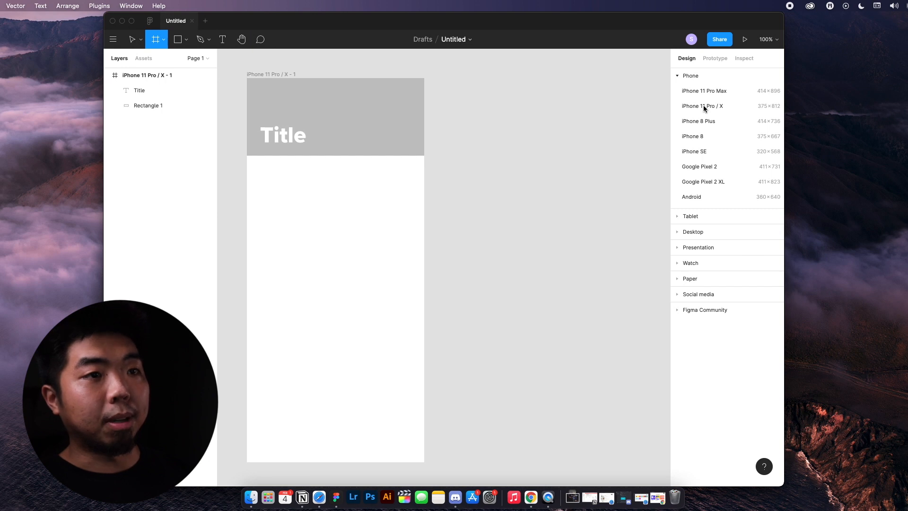
pyautogui.click(702, 106)
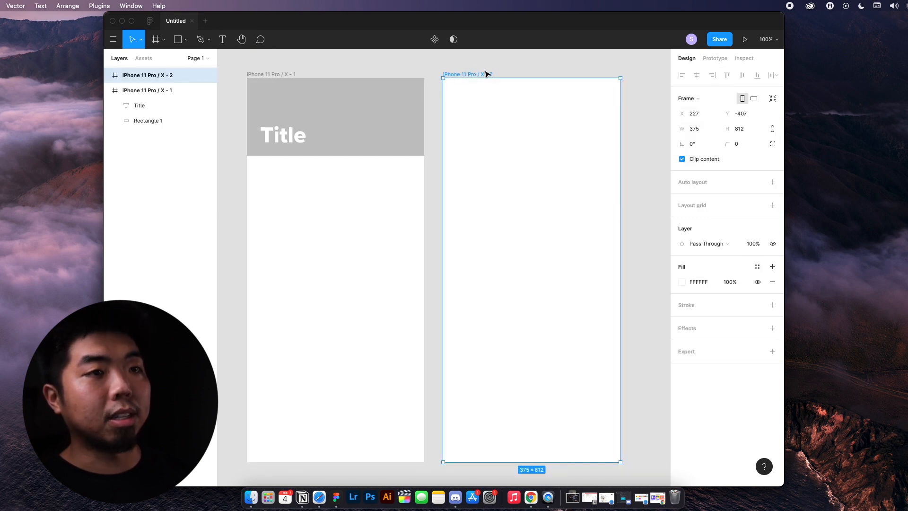
pyautogui.click(241, 39)
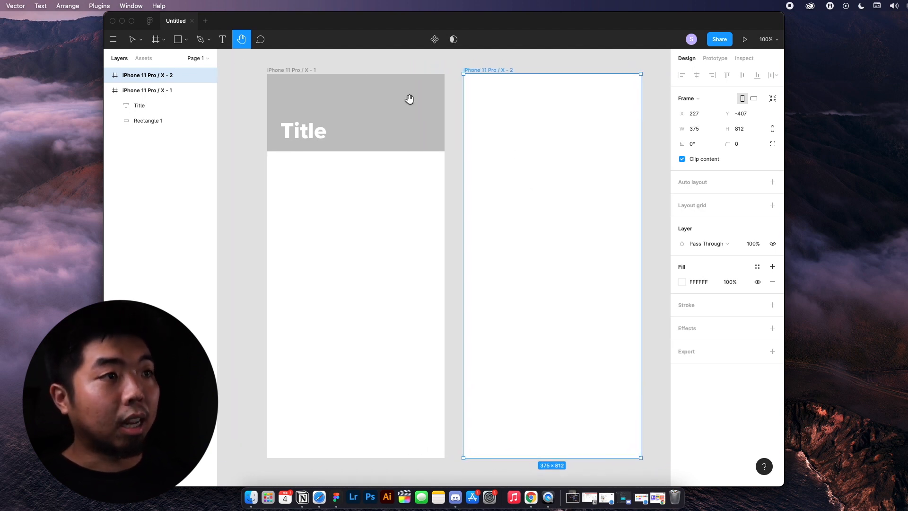
pyautogui.click(132, 40)
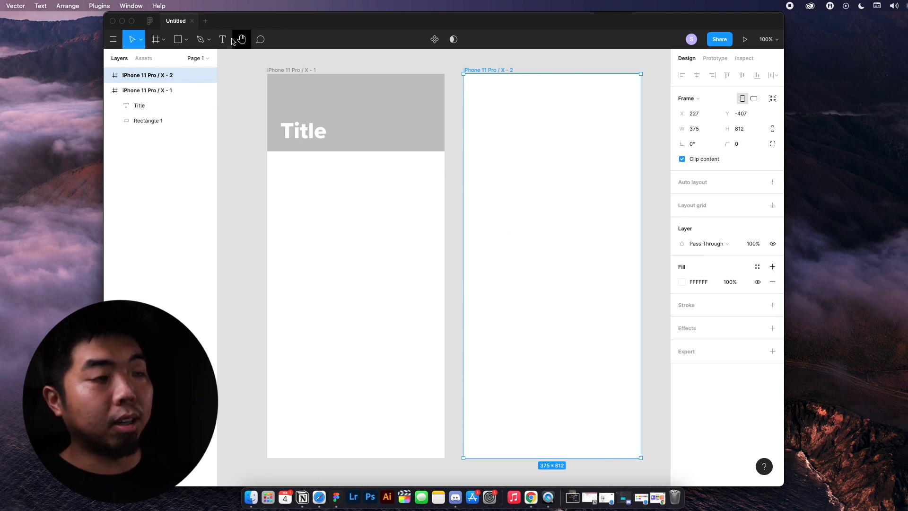
pyautogui.moveTo(241, 40)
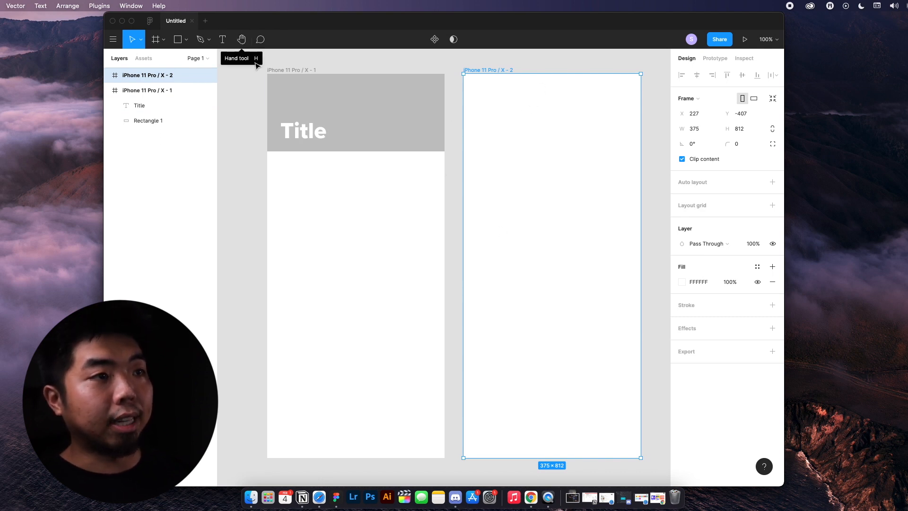
pyautogui.click(241, 40)
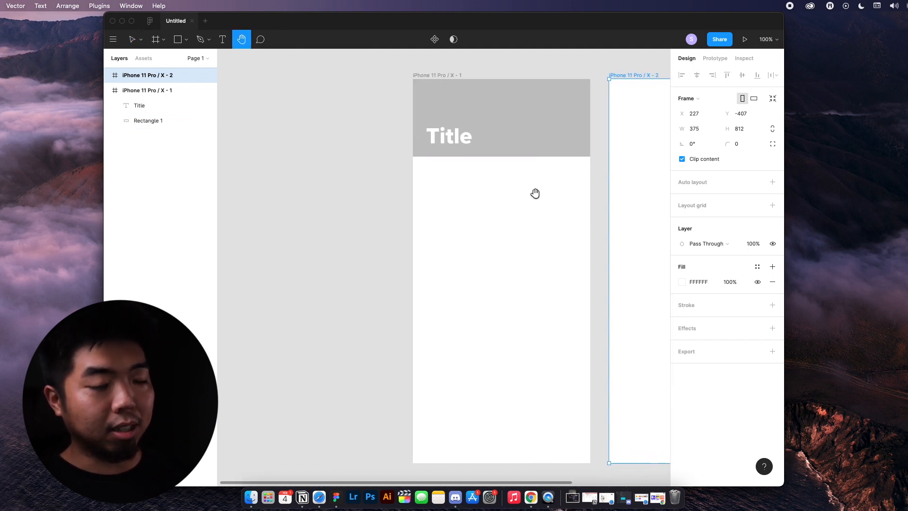
pyautogui.click(134, 38)
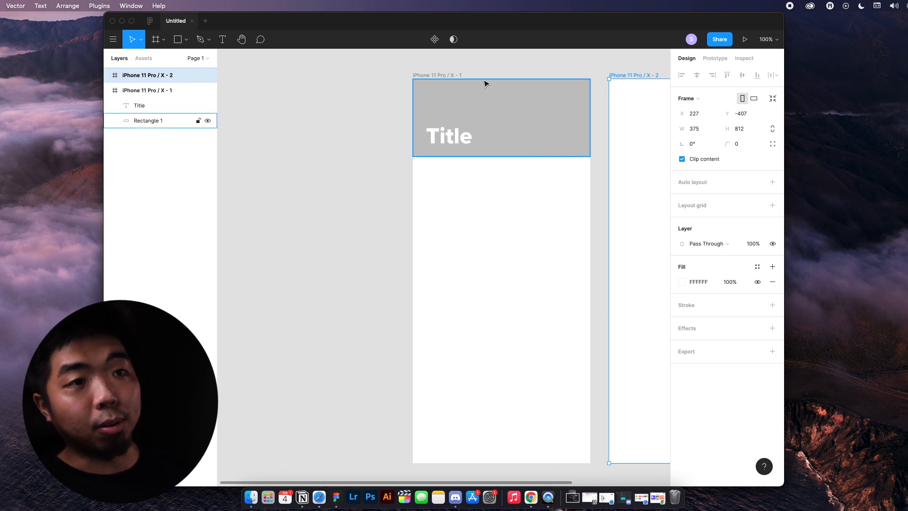
pyautogui.press('space')
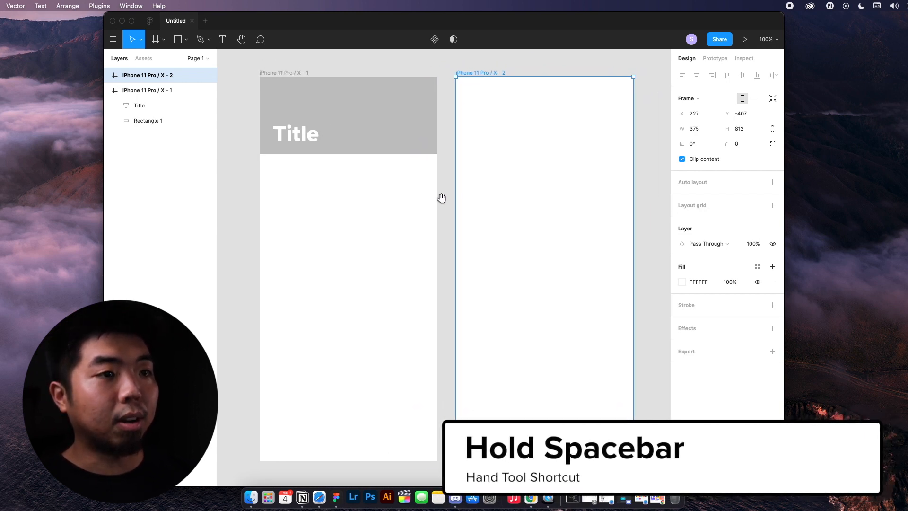
pyautogui.moveTo(443, 202)
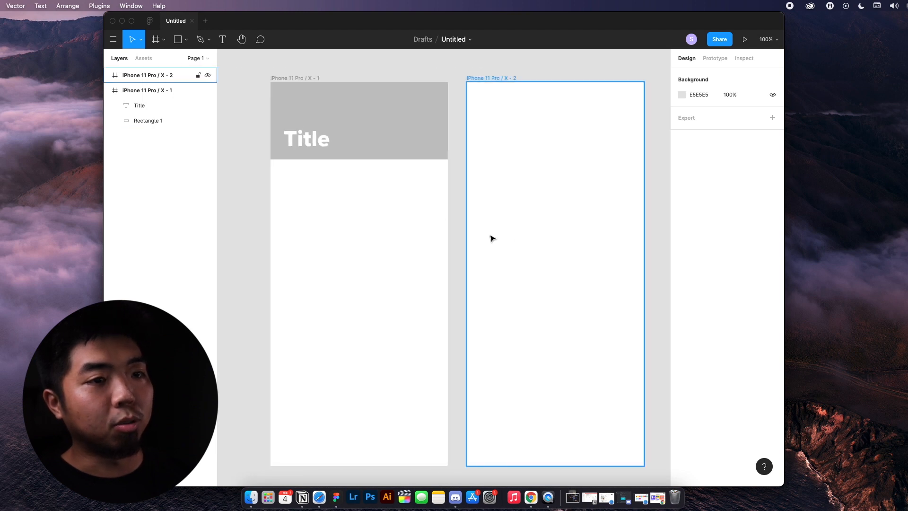
pyautogui.click(453, 177)
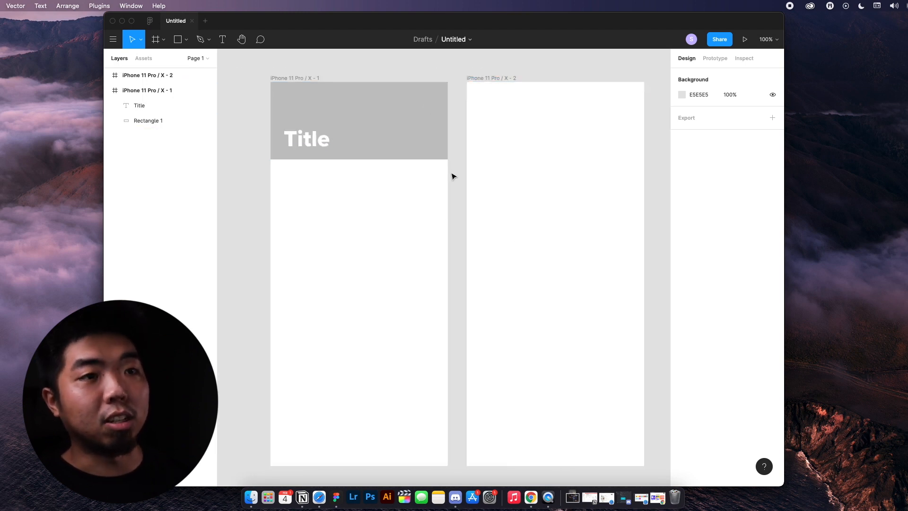